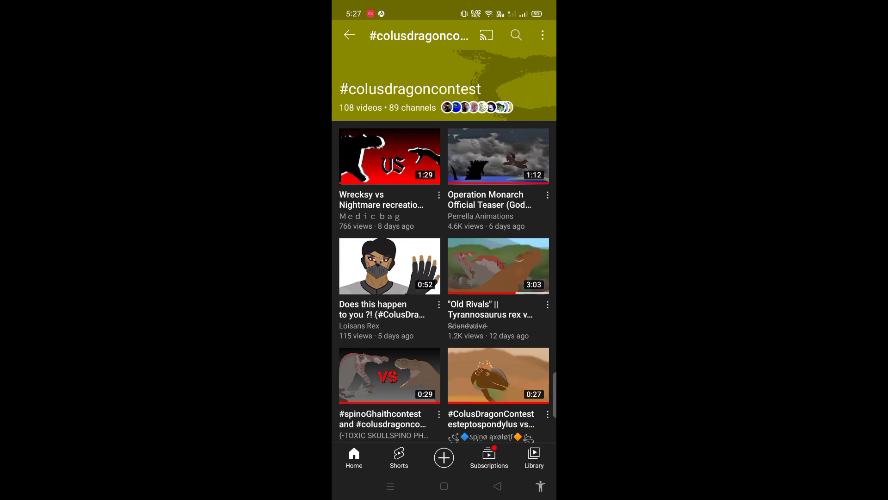
# Scroll through the 108 #colusdragoncontest entries, from Wrecksy vs Nightmare down past "pivot Battel".
pyautogui.scroll(-3)
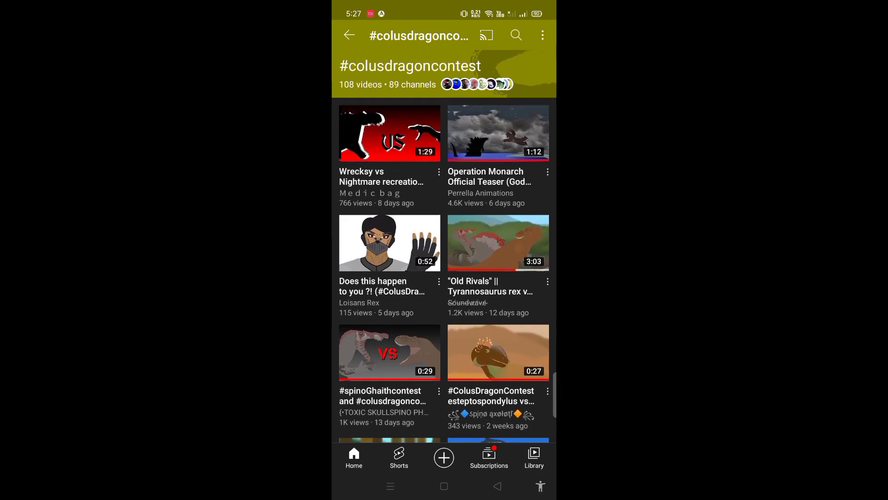
pyautogui.scroll(3)
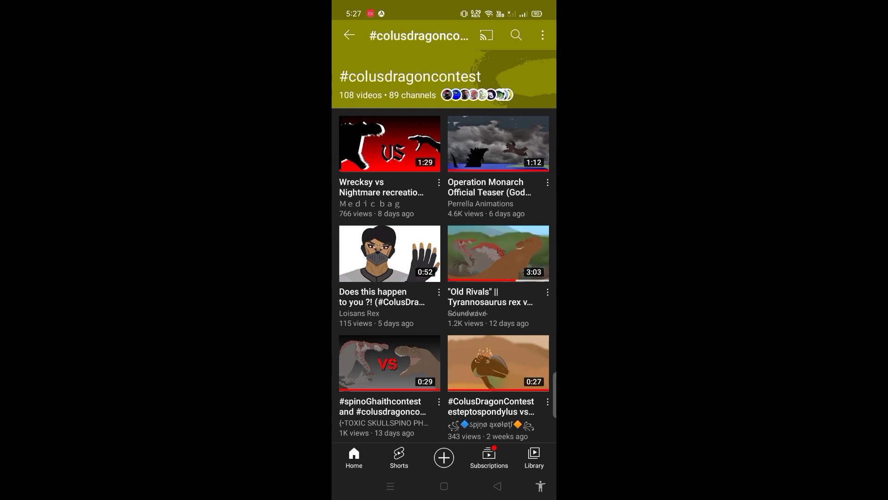
pyautogui.scroll(-3)
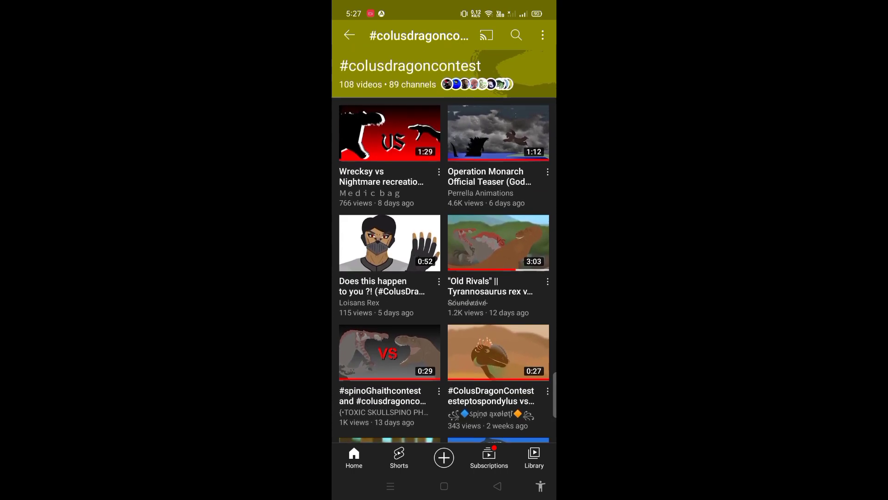
pyautogui.scroll(-3)
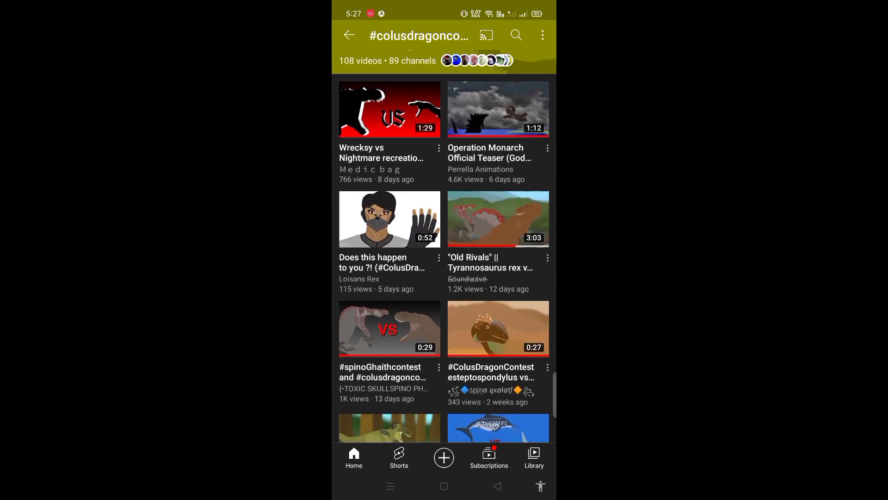
pyautogui.scroll(-3)
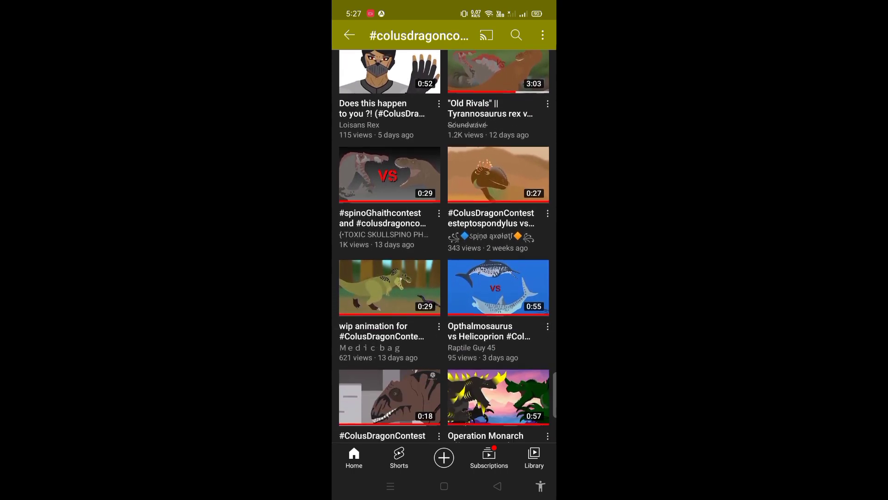
pyautogui.scroll(-3)
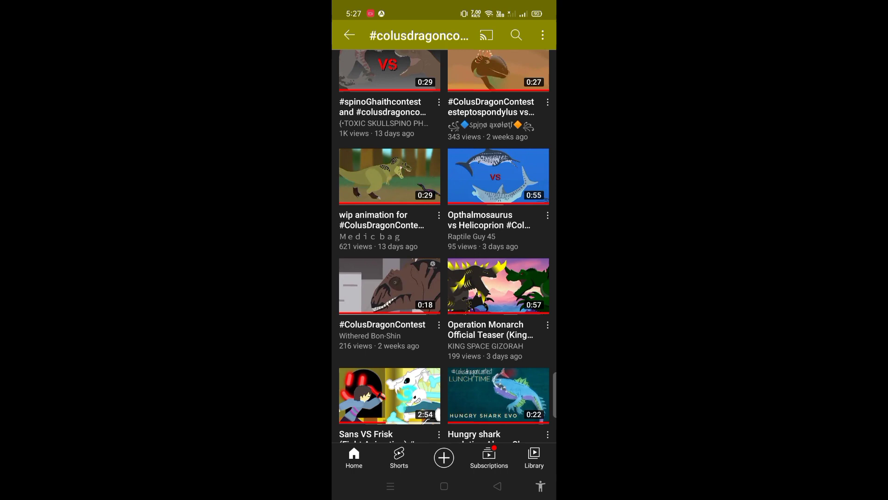
pyautogui.scroll(-3)
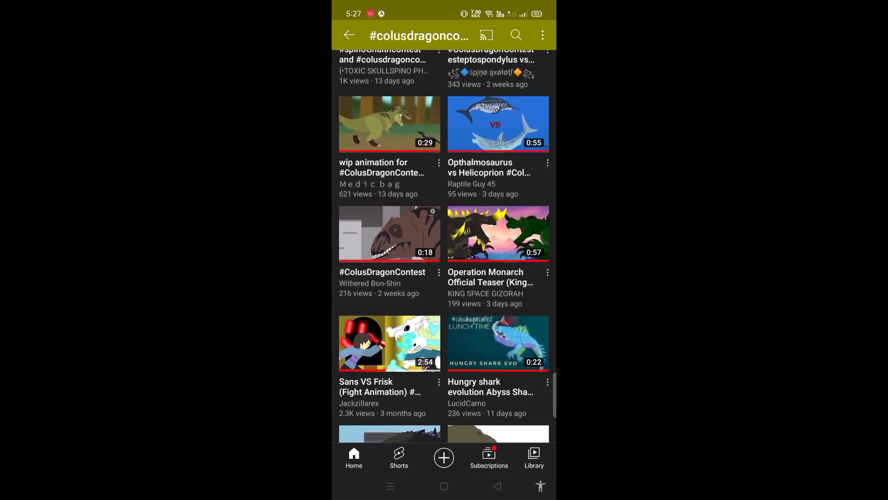
pyautogui.scroll(-3)
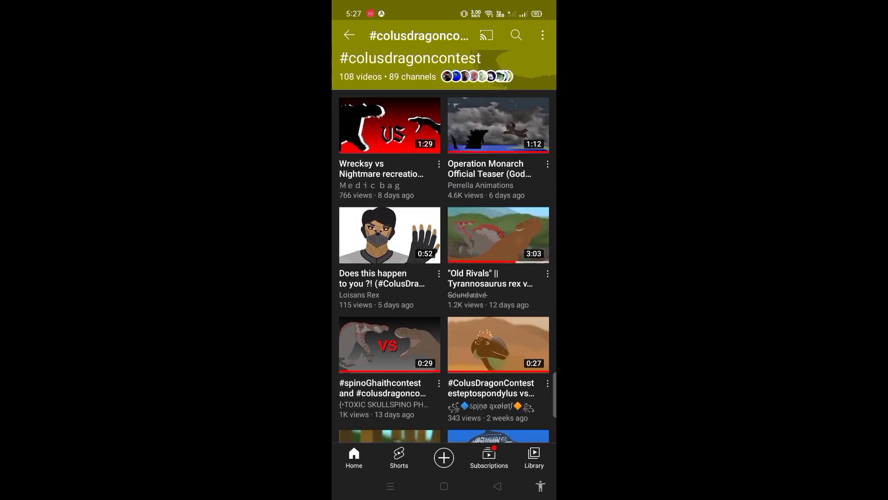
pyautogui.scroll(-3)
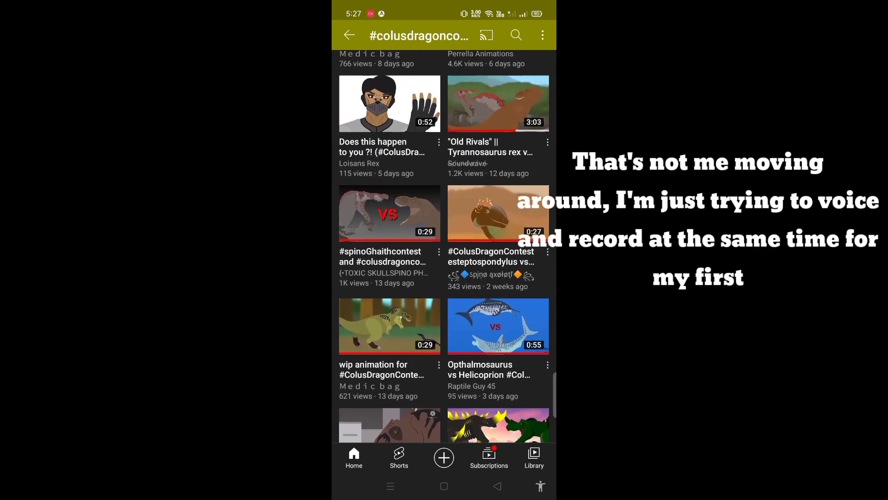
pyautogui.scroll(-3)
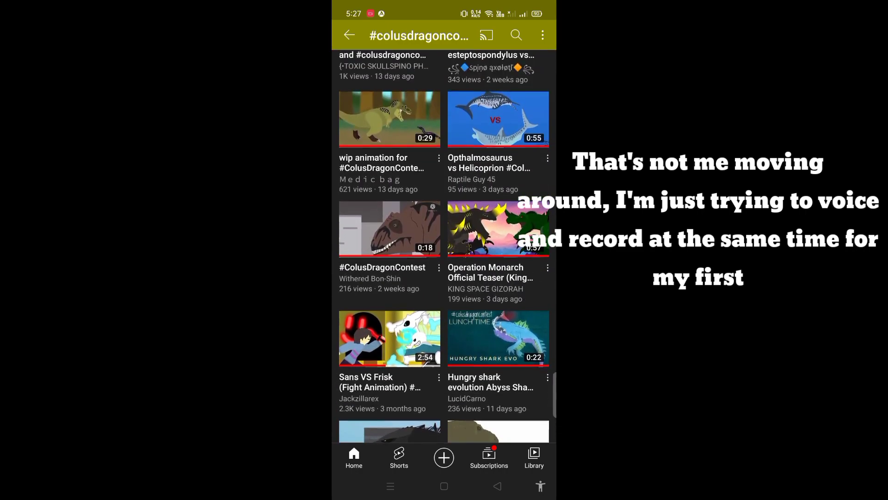
pyautogui.scroll(-3)
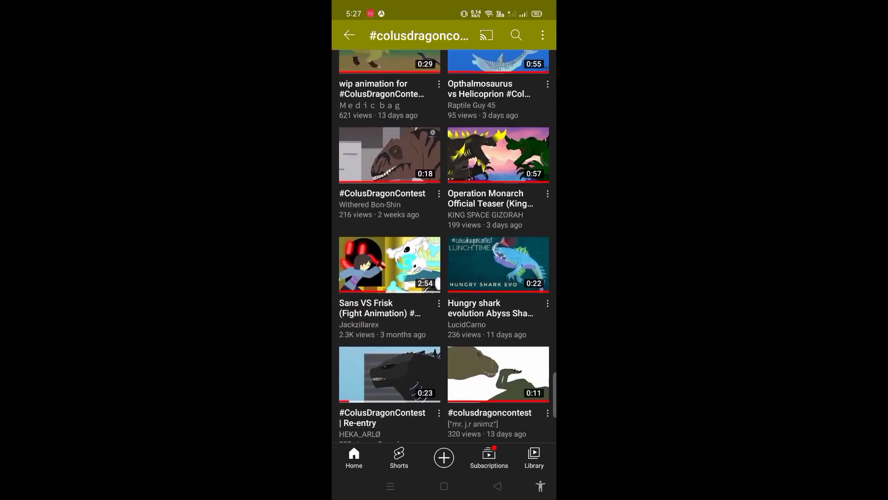
pyautogui.scroll(-3)
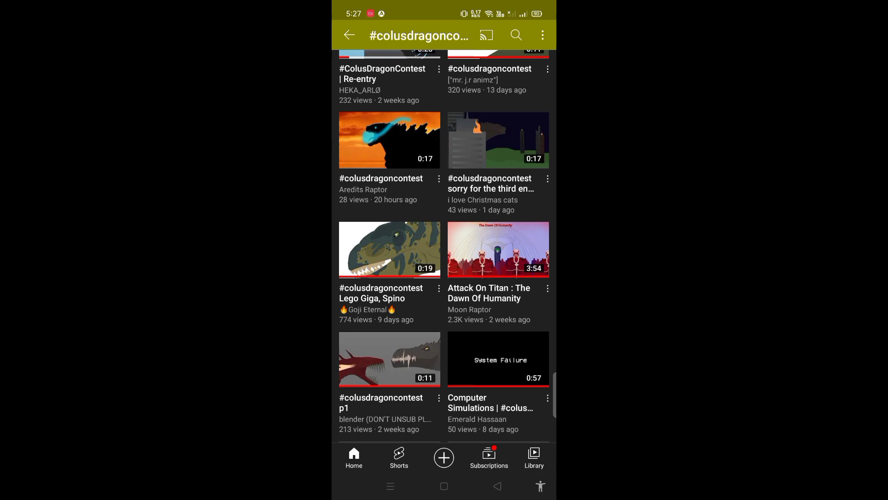
pyautogui.scroll(-3)
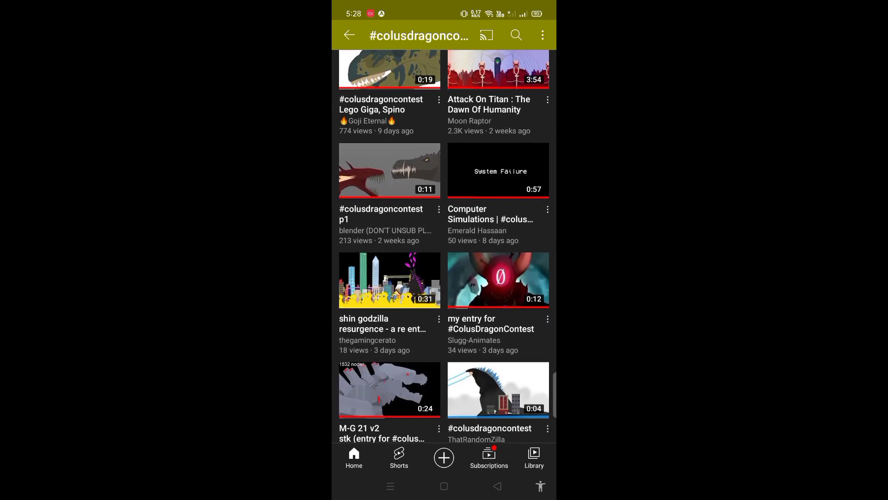
pyautogui.scroll(-3)
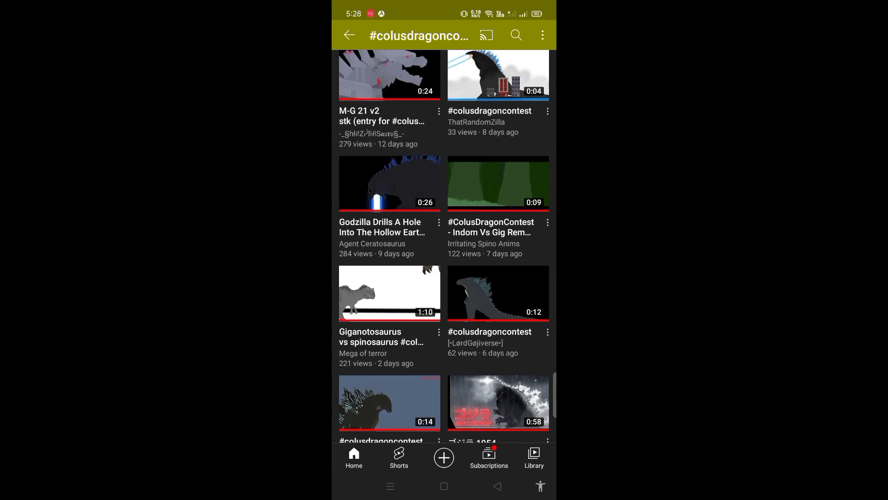
pyautogui.scroll(-3)
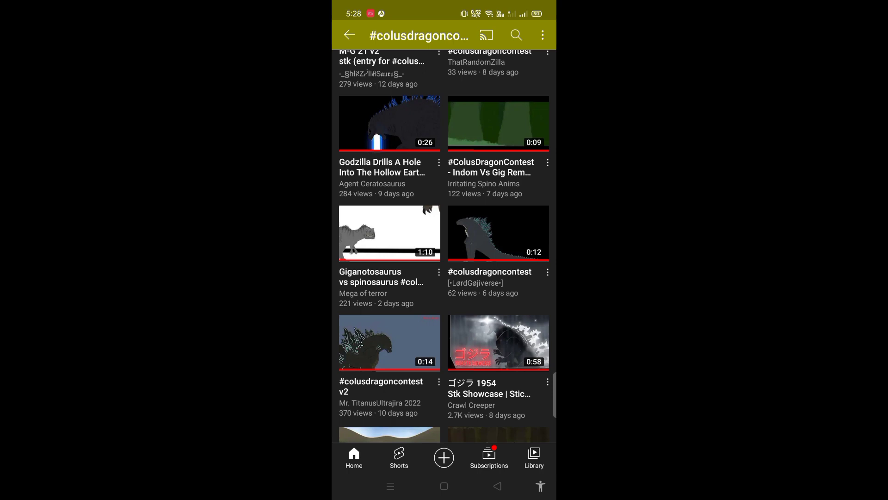
pyautogui.scroll(-3)
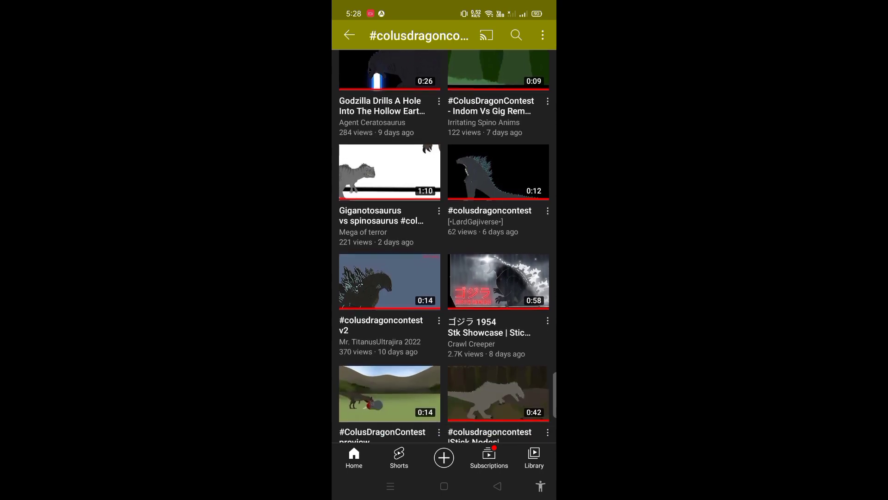
pyautogui.scroll(-3)
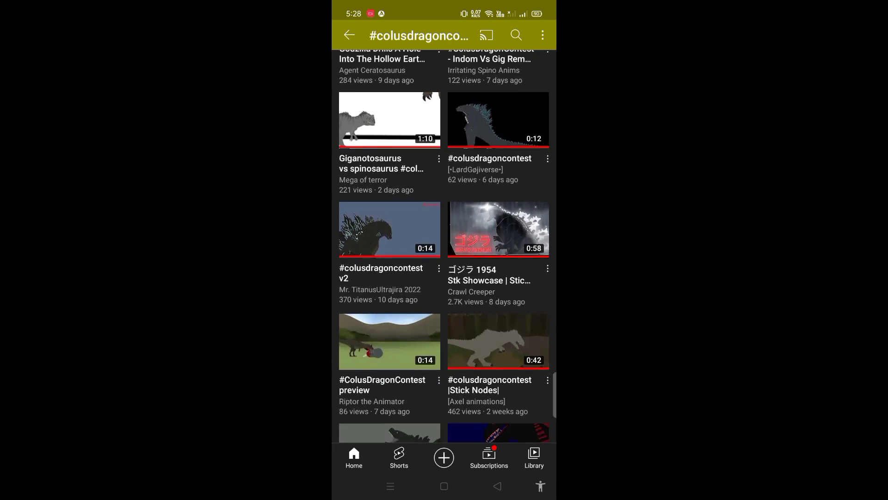
pyautogui.scroll(-3)
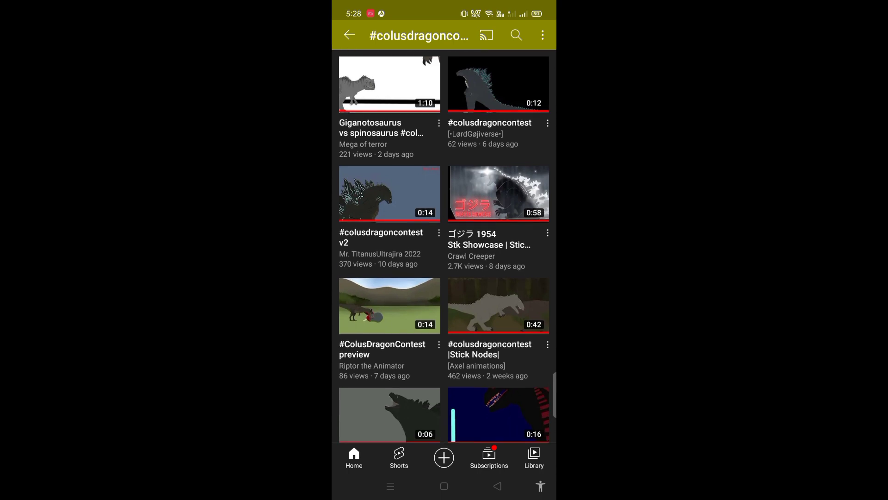
pyautogui.scroll(-3)
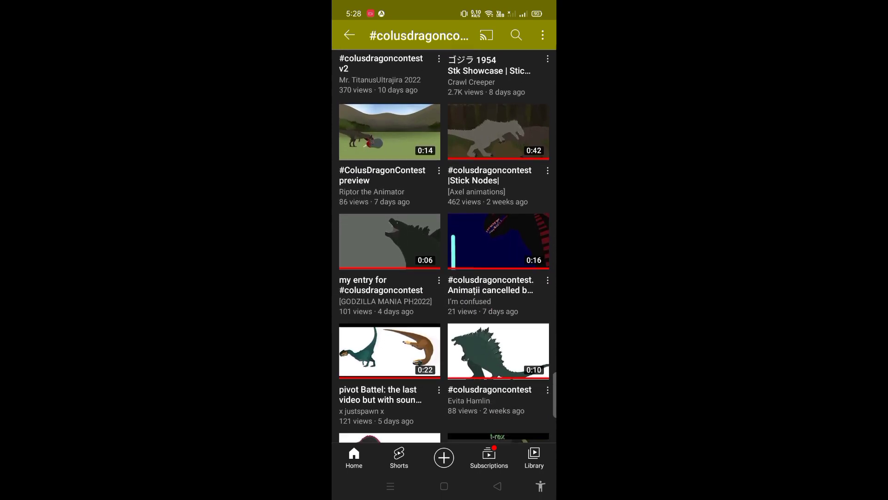
pyautogui.scroll(-3)
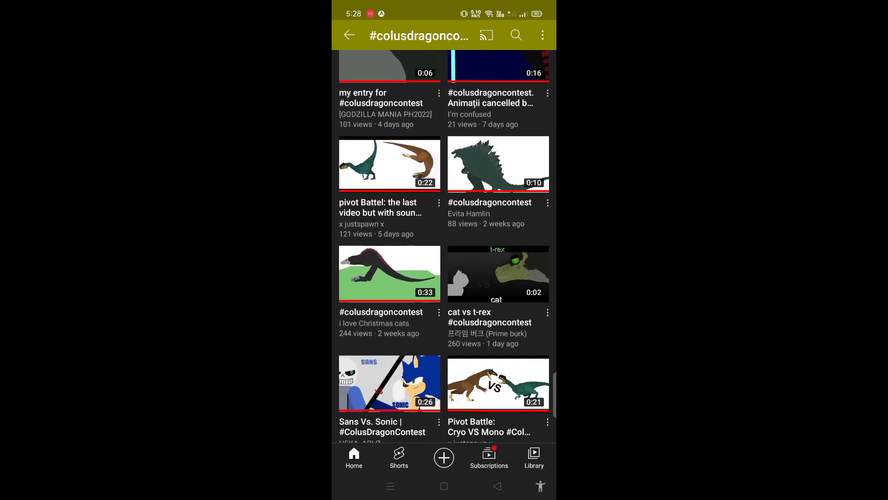
pyautogui.scroll(-3)
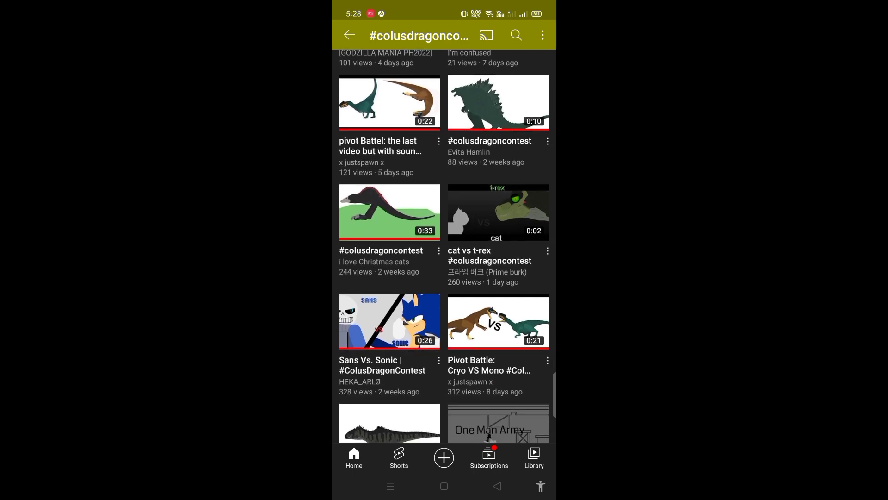
pyautogui.scroll(-3)
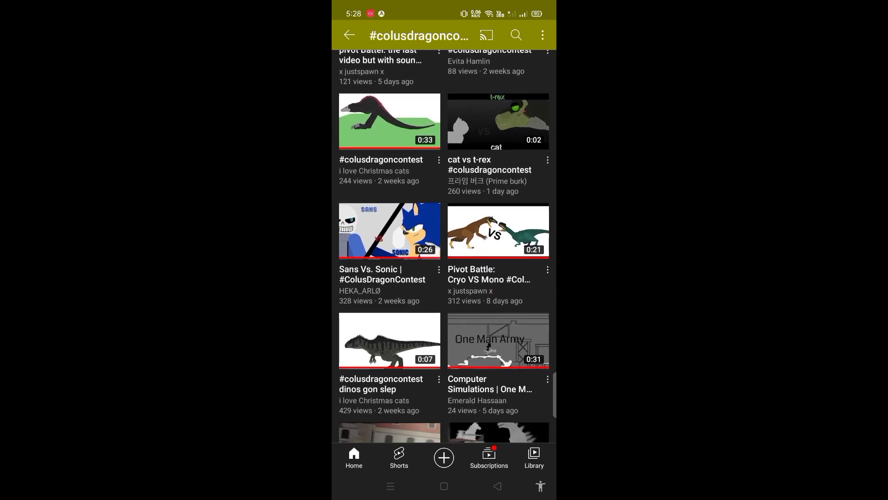
pyautogui.scroll(-3)
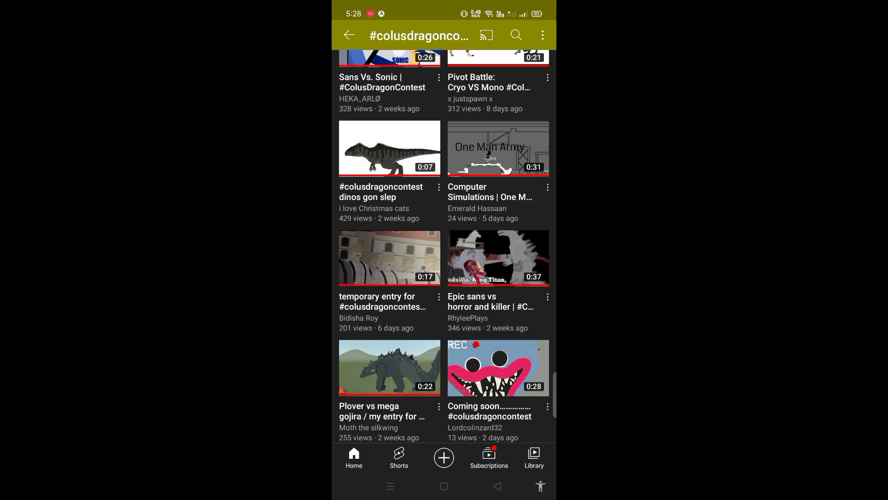
pyautogui.scroll(-3)
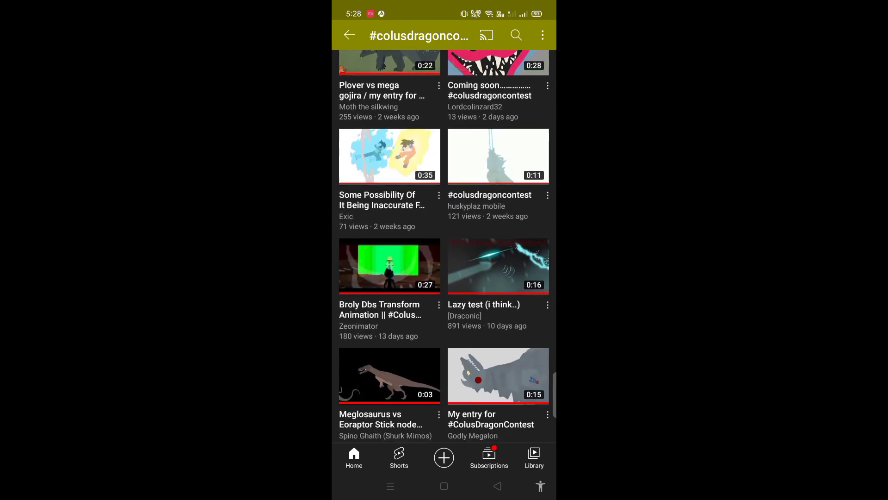
pyautogui.scroll(-3)
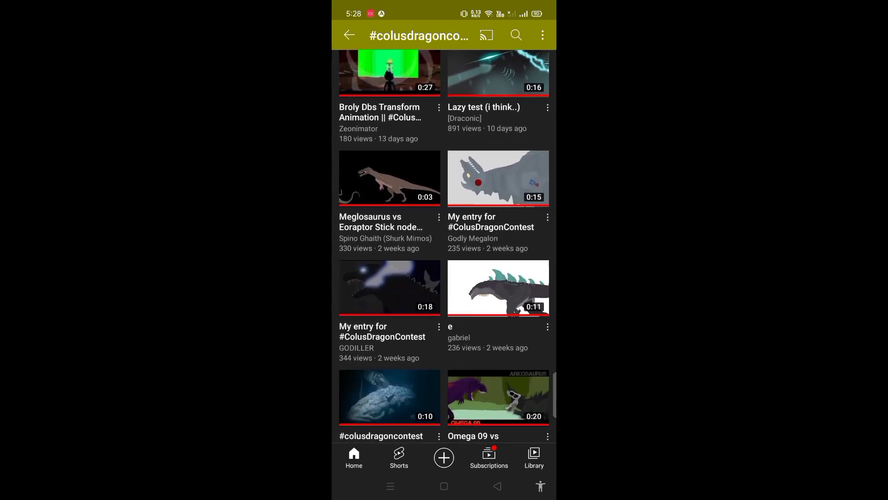
pyautogui.scroll(-3)
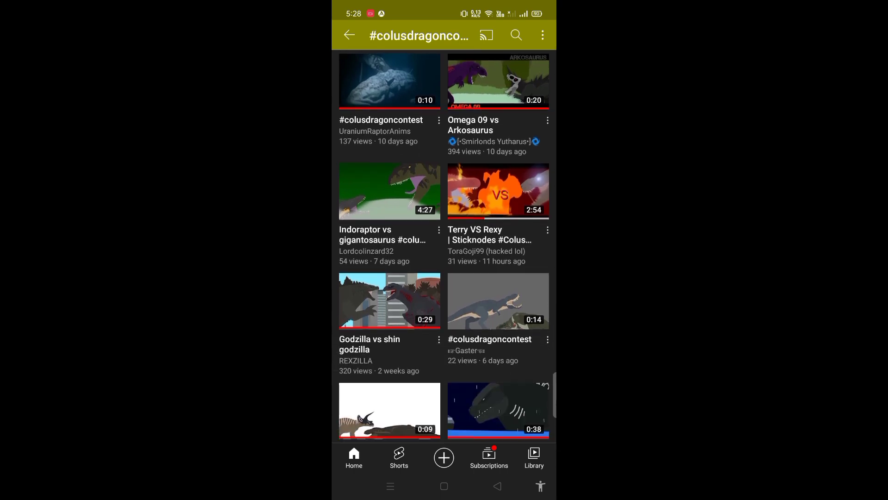
pyautogui.scroll(-3)
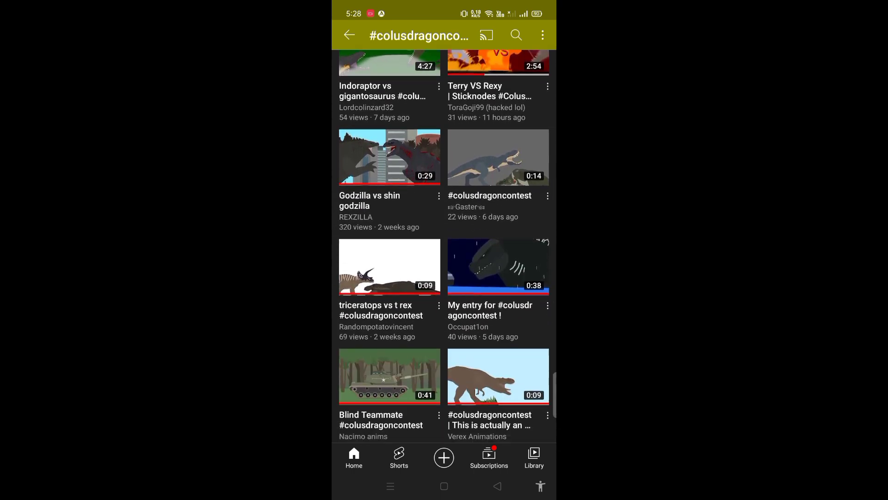
pyautogui.scroll(-3)
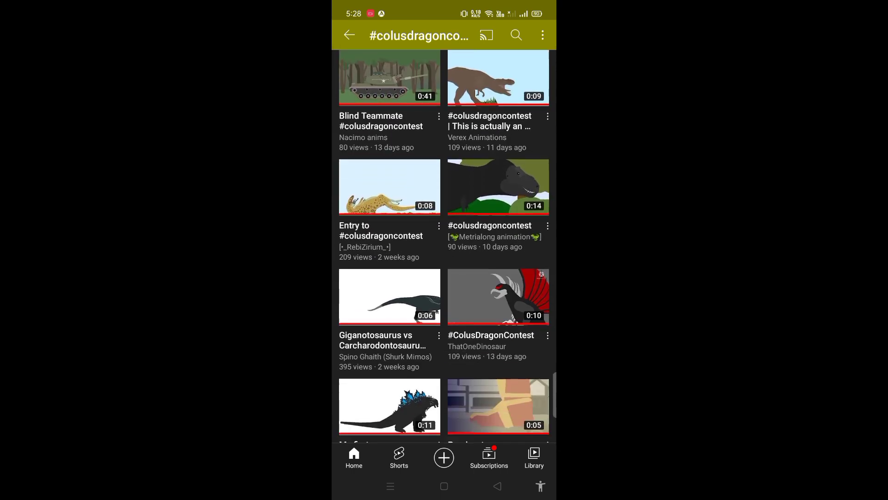
pyautogui.scroll(-3)
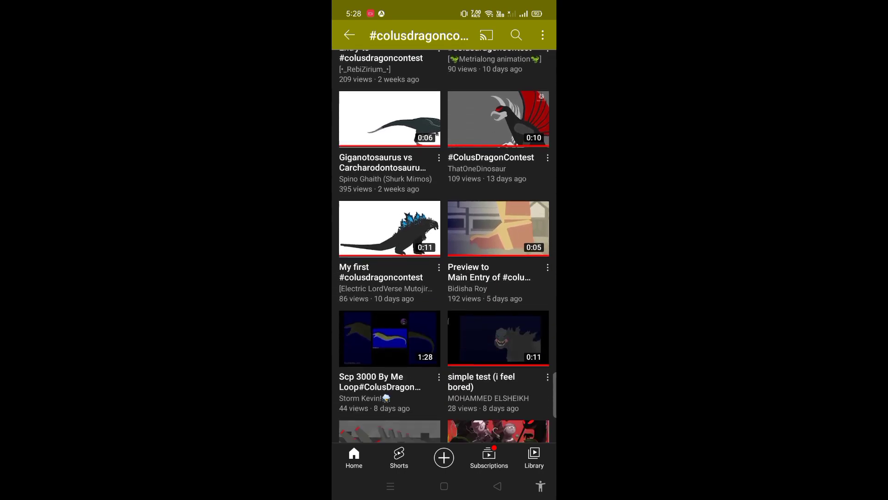
pyautogui.scroll(-3)
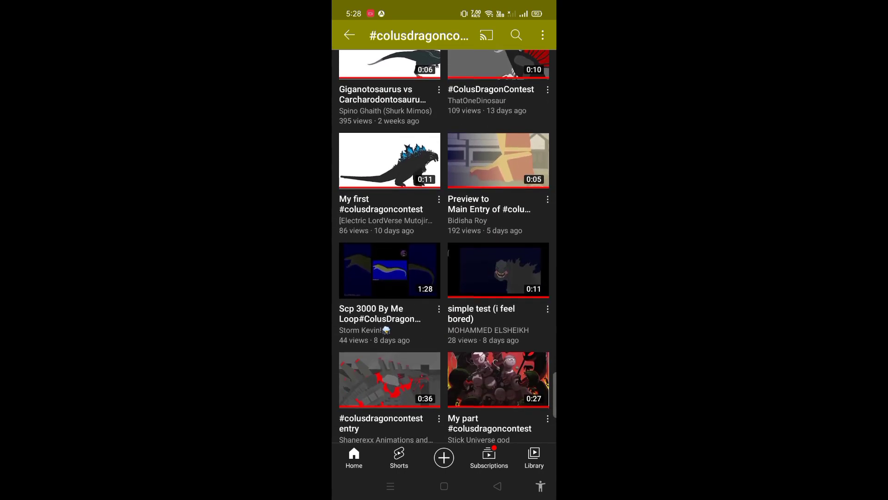
pyautogui.scroll(-3)
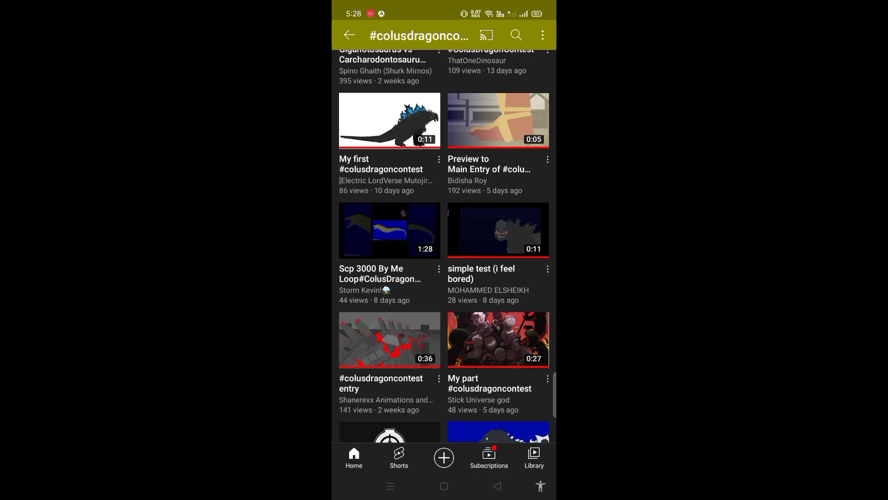
pyautogui.scroll(-3)
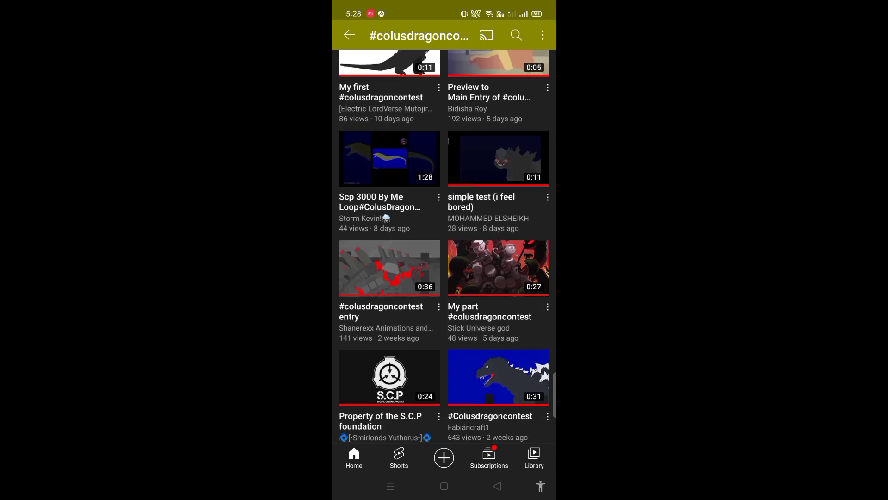
pyautogui.scroll(-3)
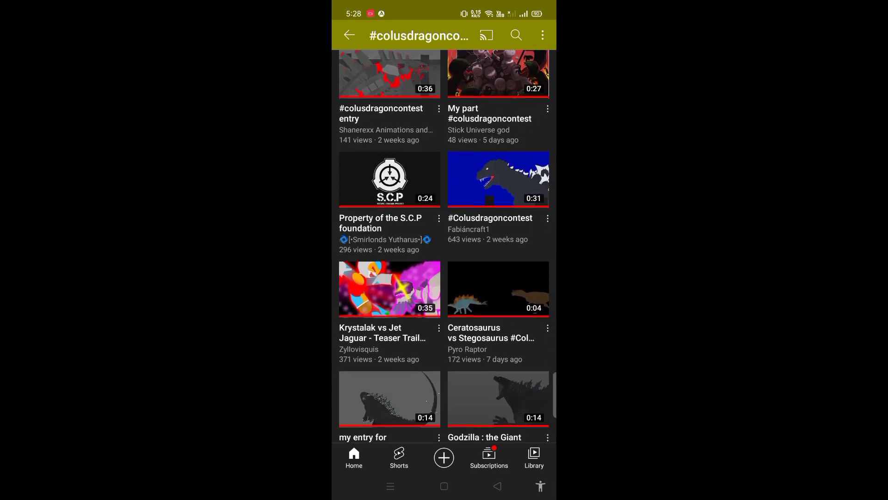
pyautogui.scroll(-3)
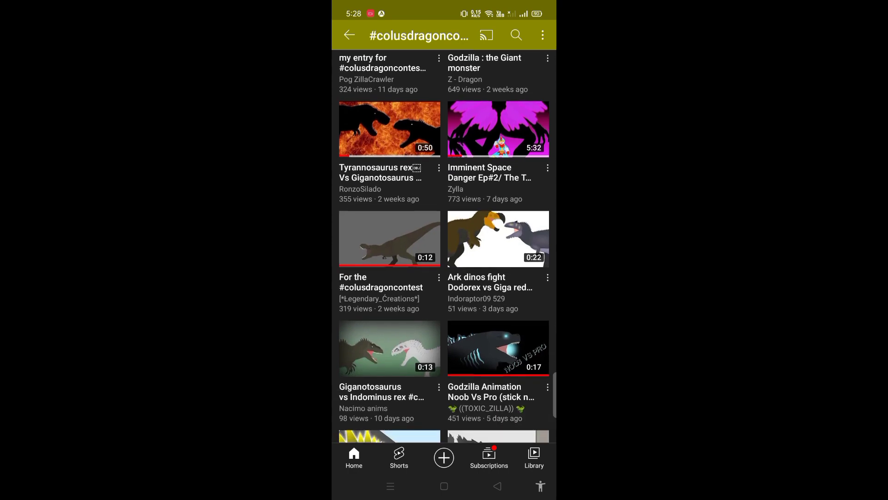
pyautogui.scroll(-3)
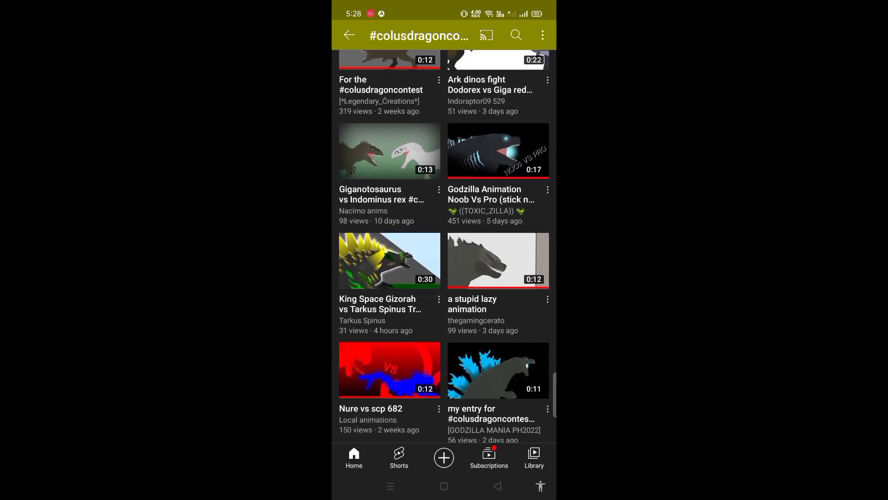
pyautogui.scroll(-3)
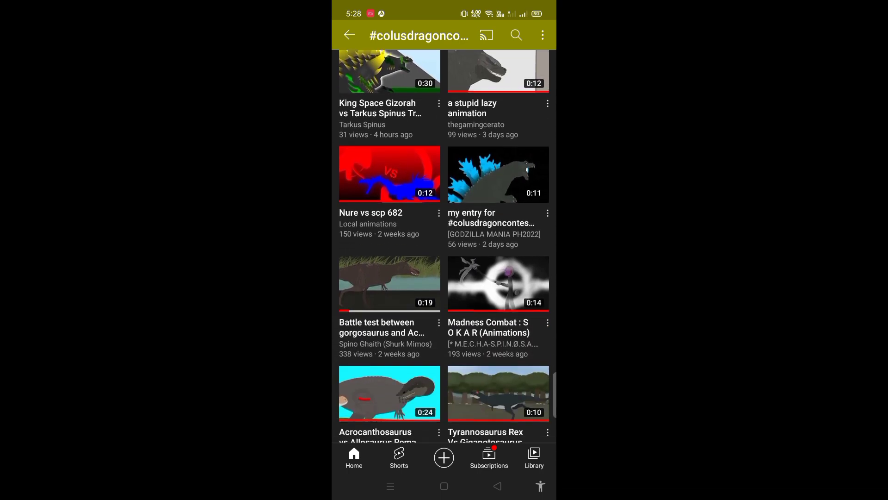
pyautogui.scroll(-3)
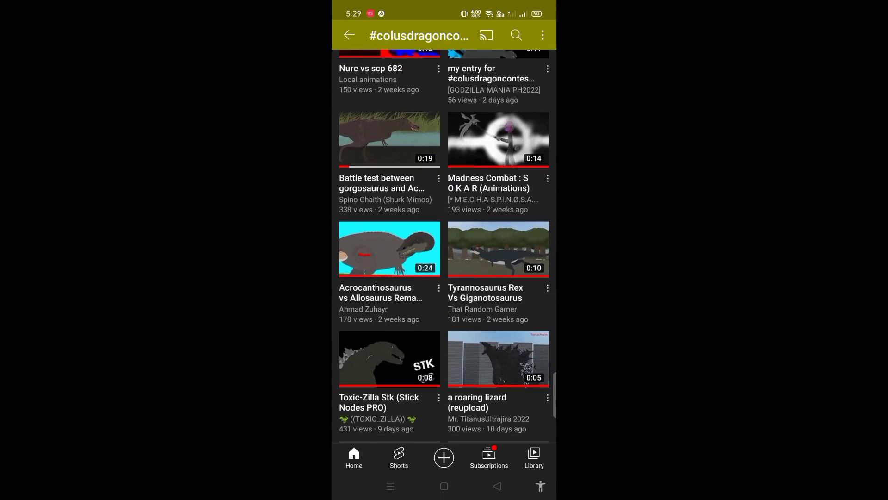
pyautogui.scroll(-3)
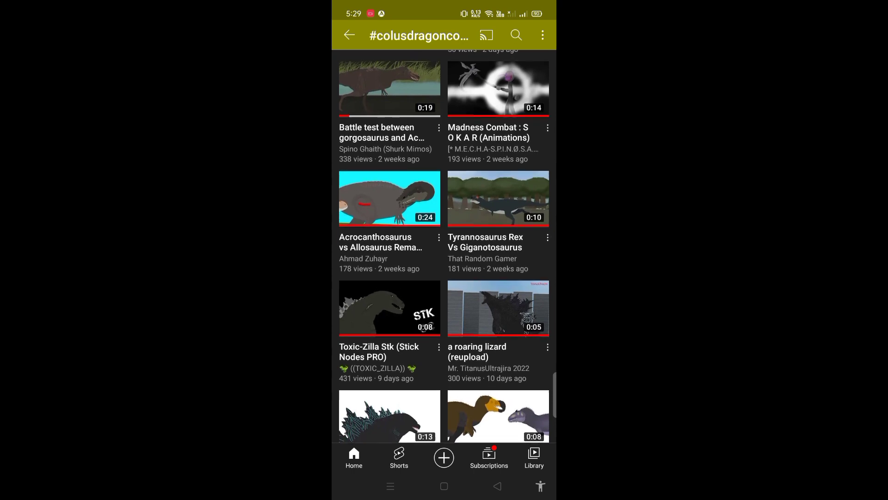
pyautogui.scroll(-3)
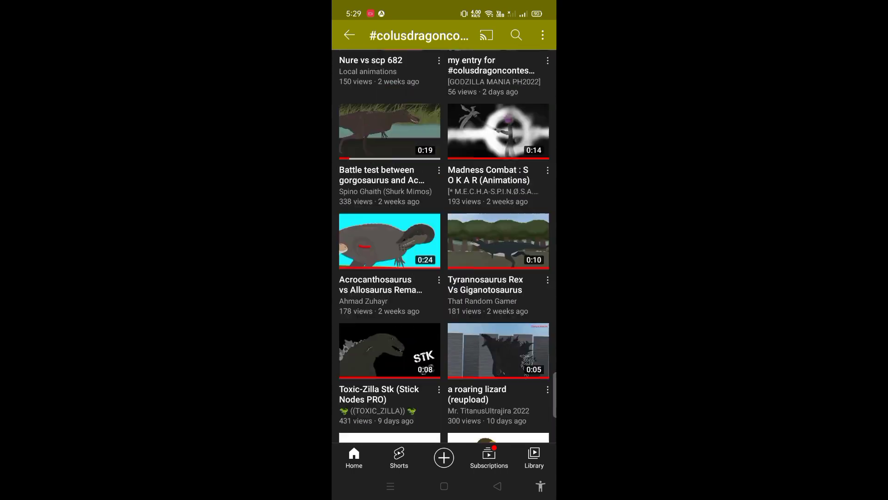
pyautogui.scroll(-3)
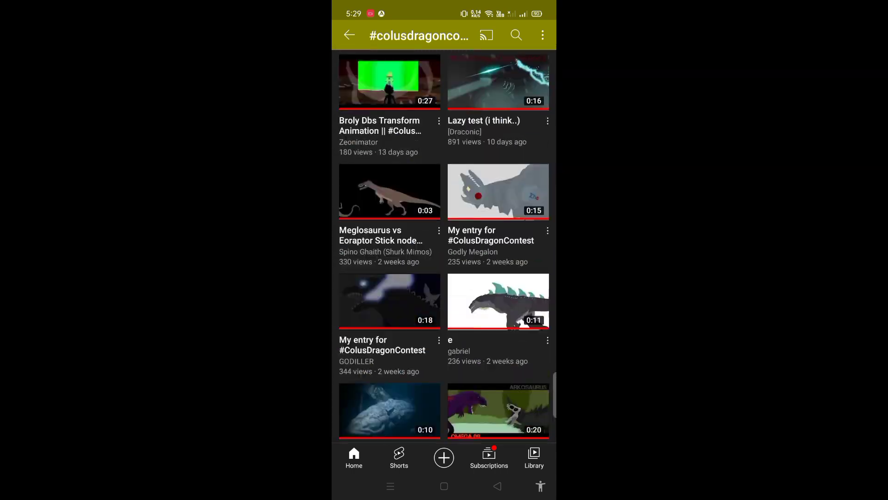
pyautogui.scroll(-3)
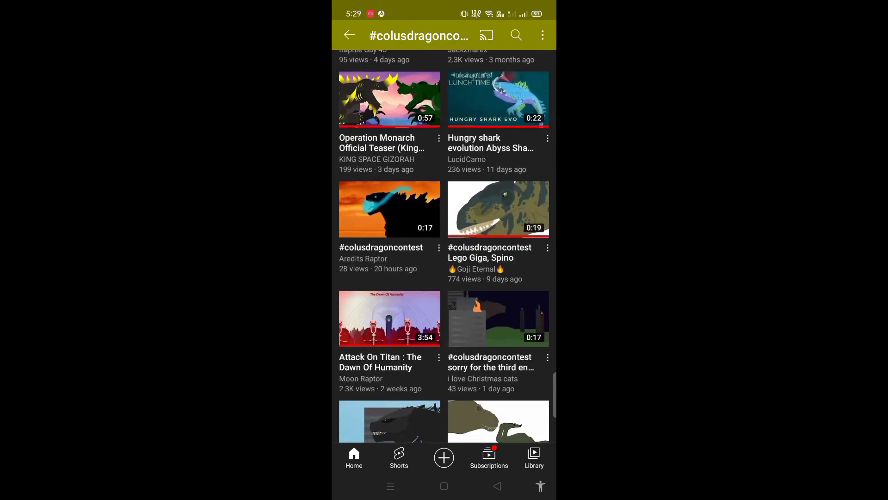
pyautogui.scroll(-3)
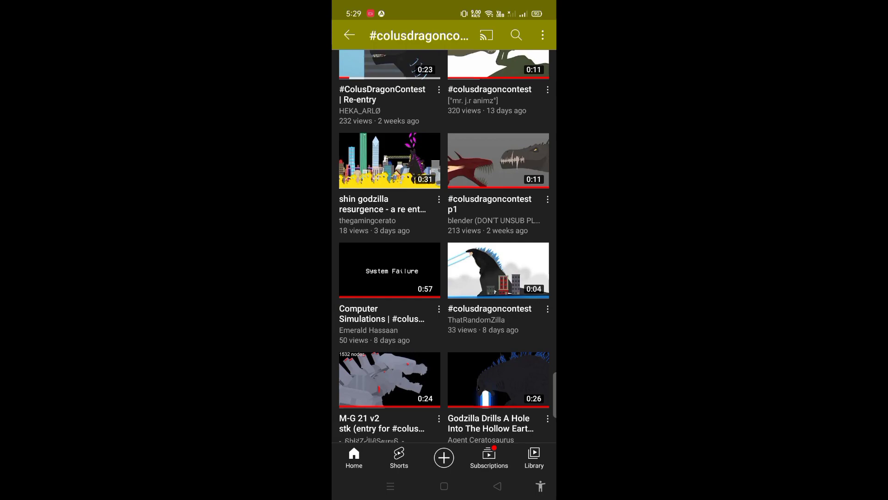
pyautogui.scroll(-3)
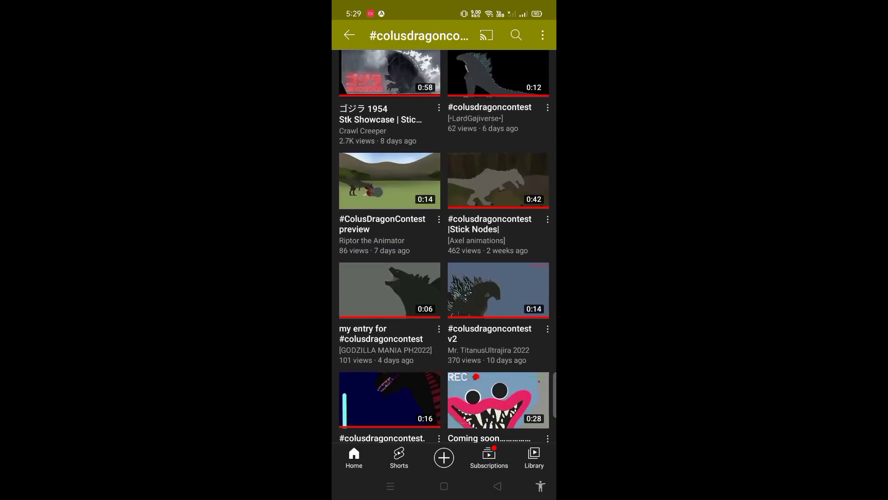
pyautogui.scroll(-3)
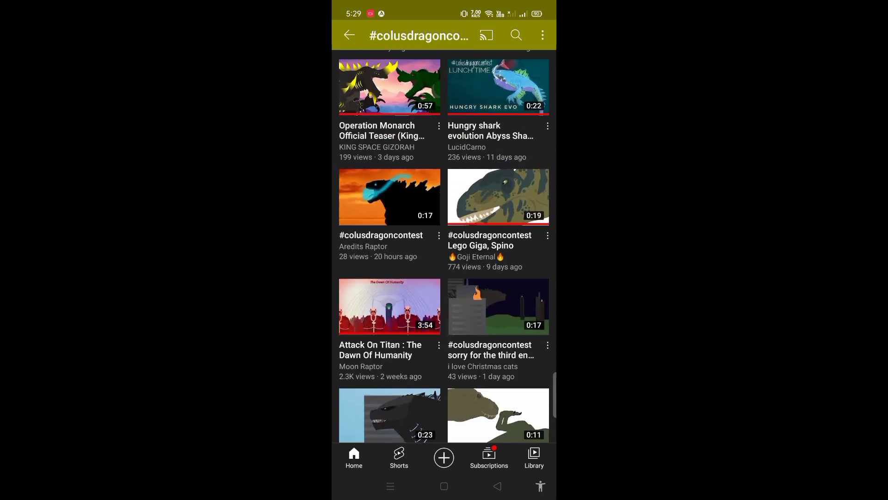
pyautogui.scroll(-3)
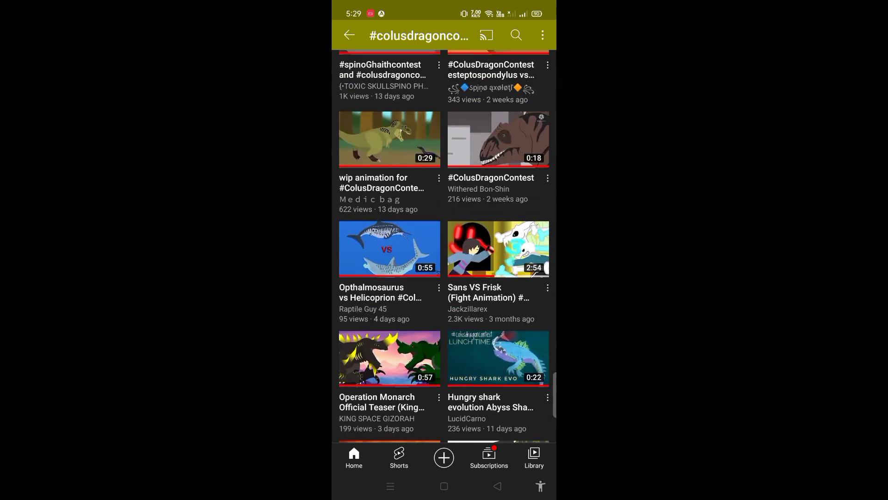
pyautogui.scroll(-3)
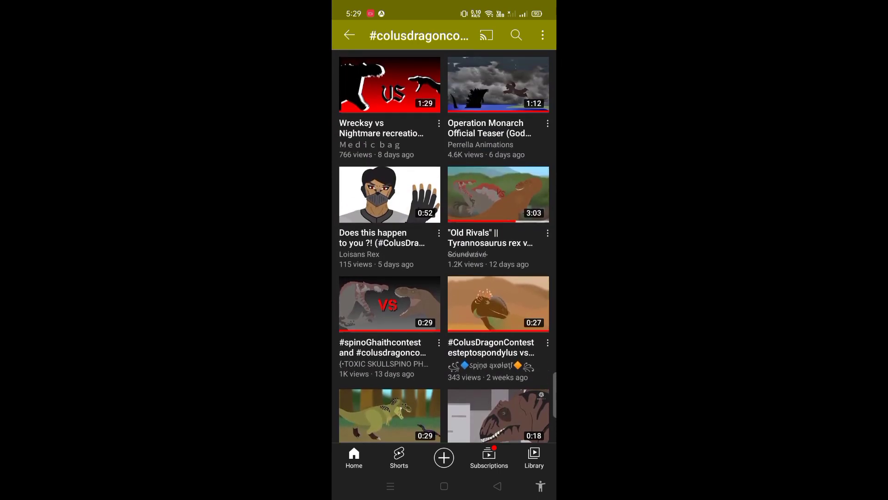
pyautogui.scroll(-3)
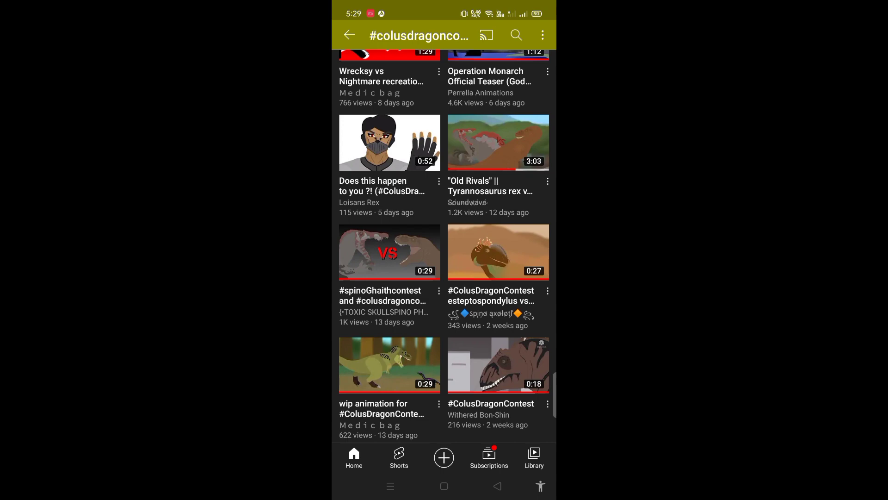
pyautogui.scroll(-3)
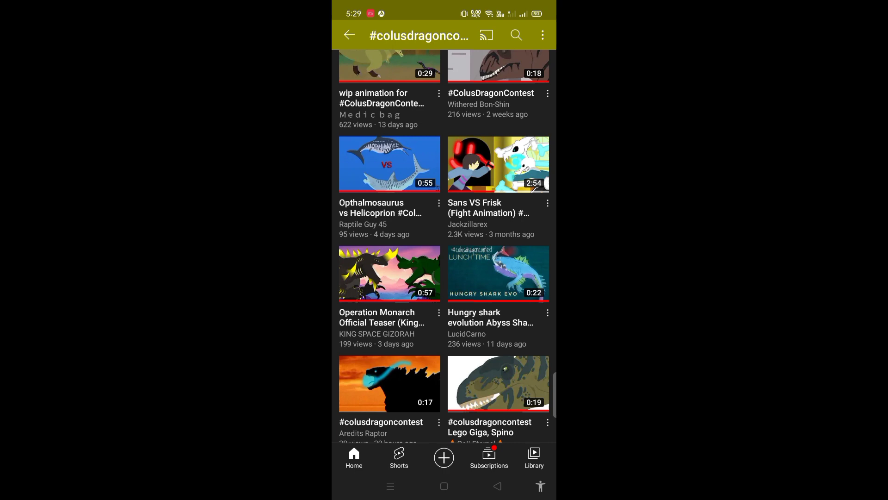
pyautogui.scroll(-3)
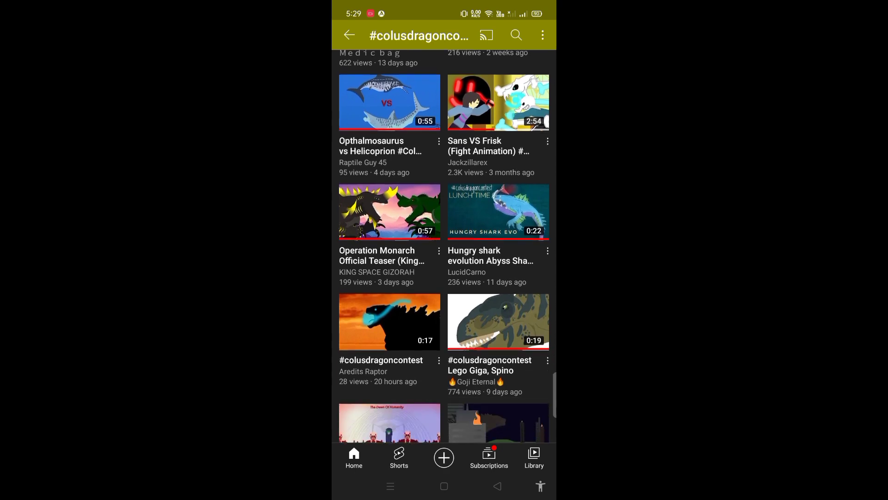
pyautogui.scroll(-3)
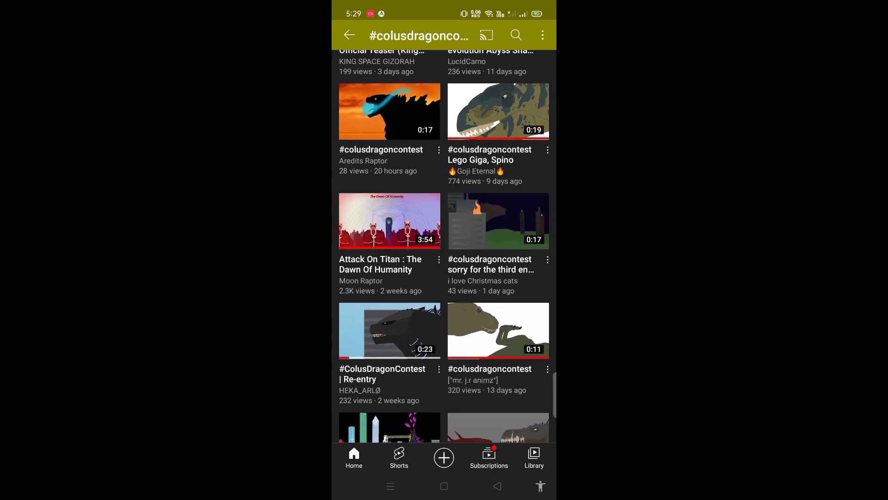
pyautogui.scroll(-3)
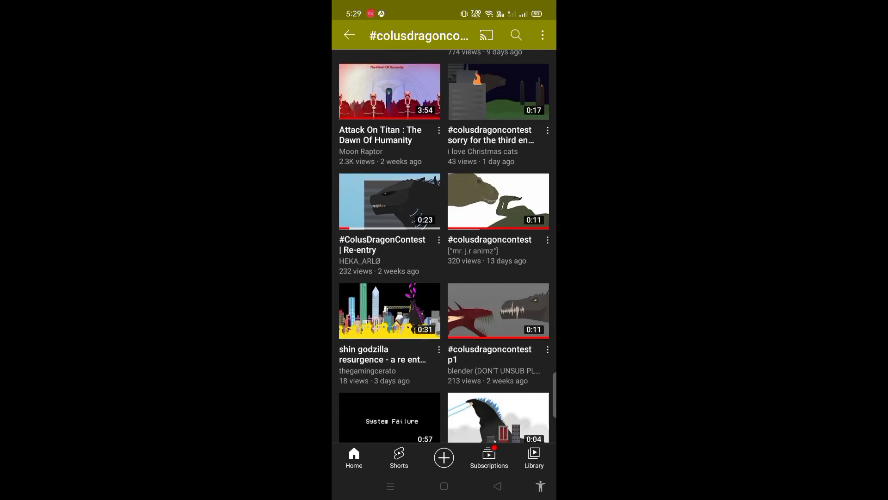
pyautogui.scroll(-3)
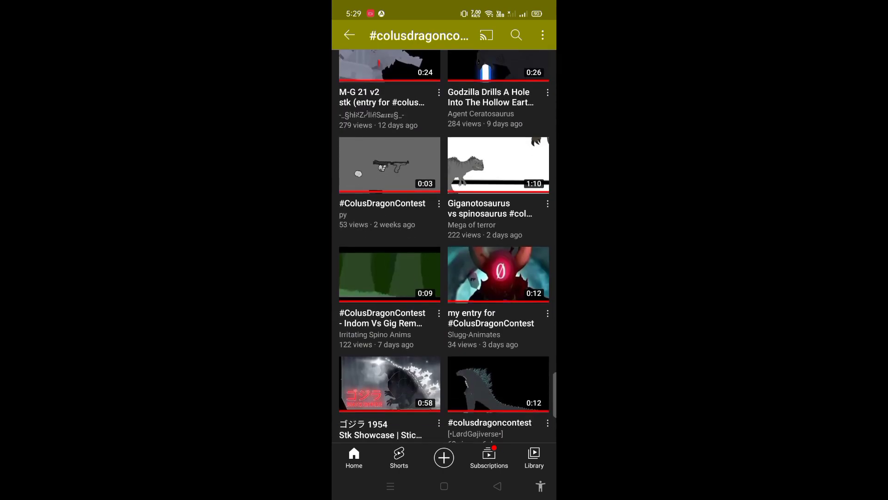
pyautogui.scroll(-3)
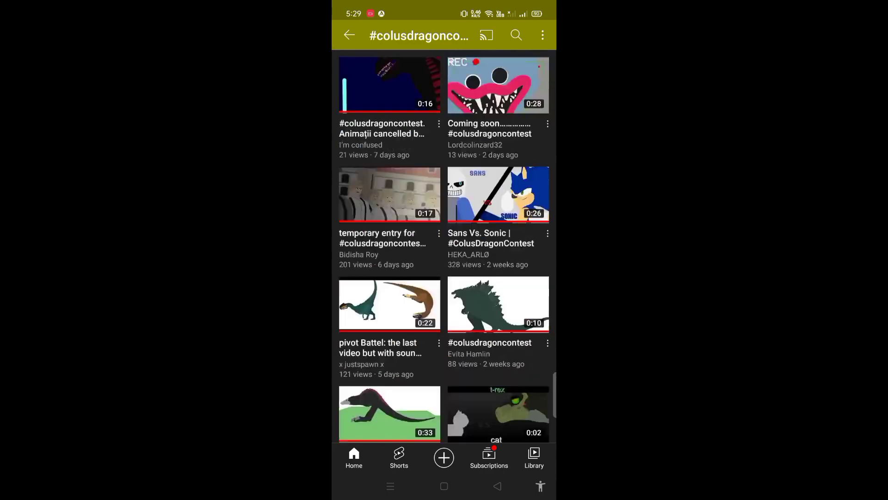
pyautogui.scroll(-3)
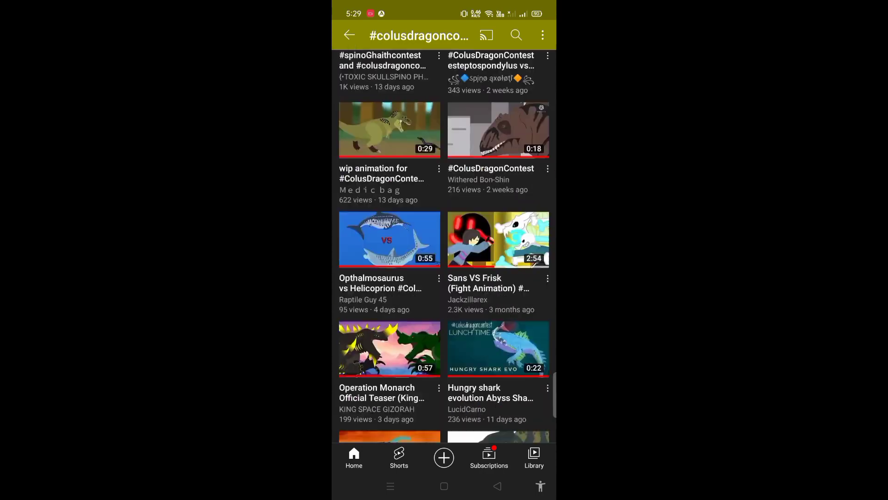
pyautogui.scroll(-3)
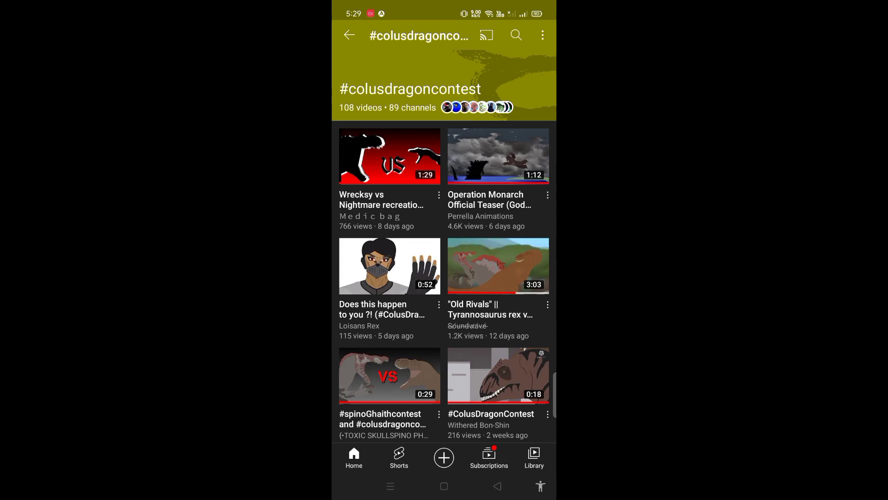
pyautogui.scroll(-3)
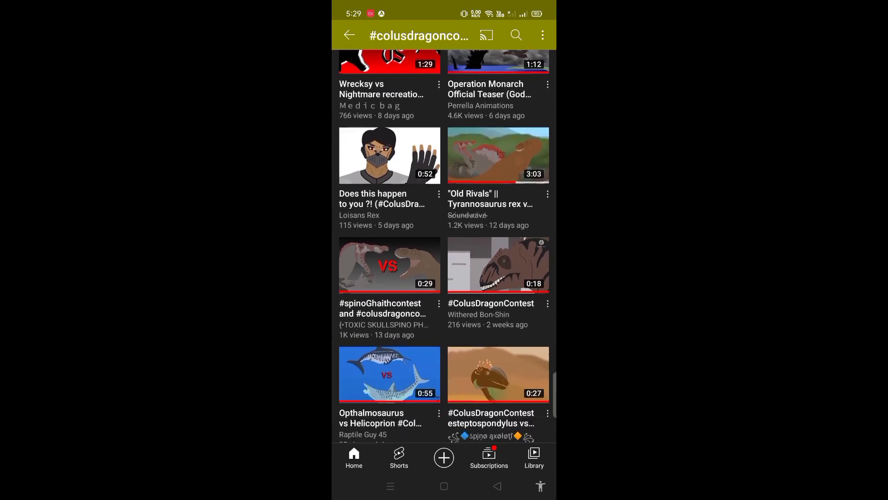
pyautogui.scroll(-3)
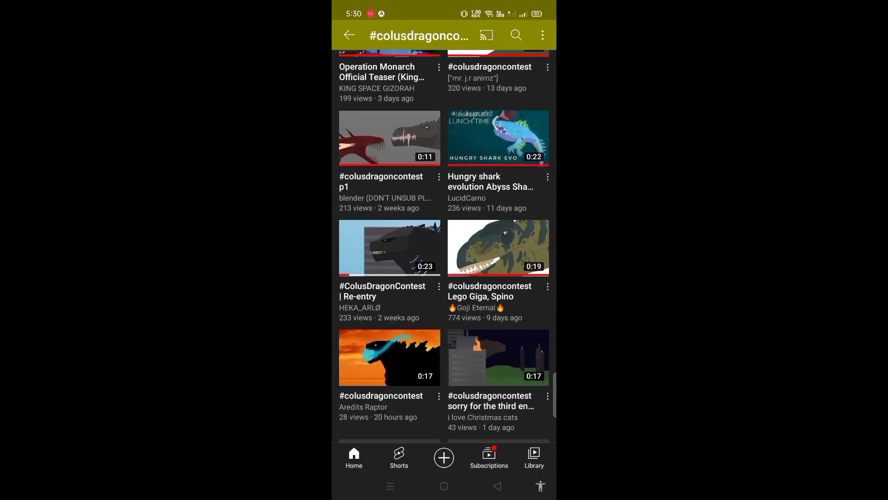
pyautogui.scroll(-3)
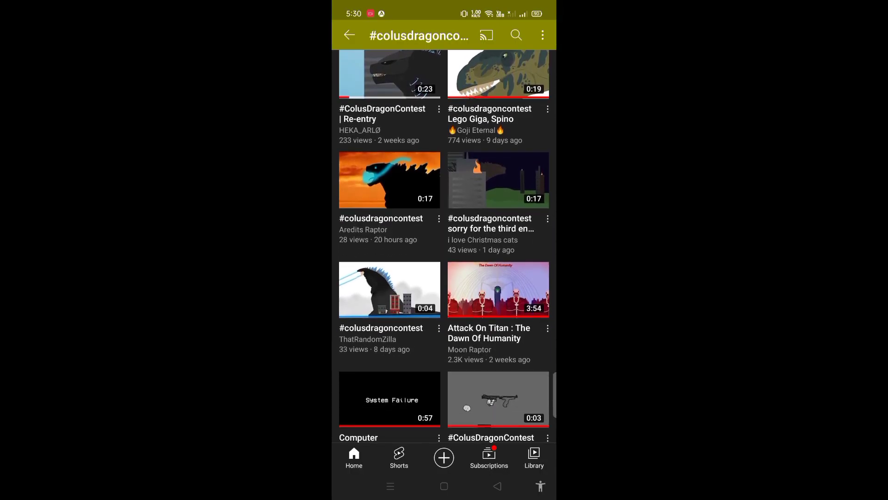
pyautogui.scroll(-3)
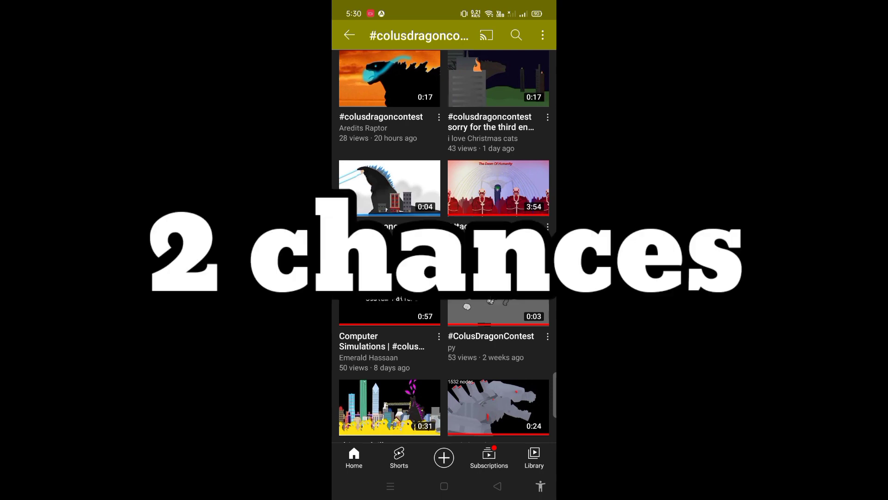
pyautogui.scroll(-3)
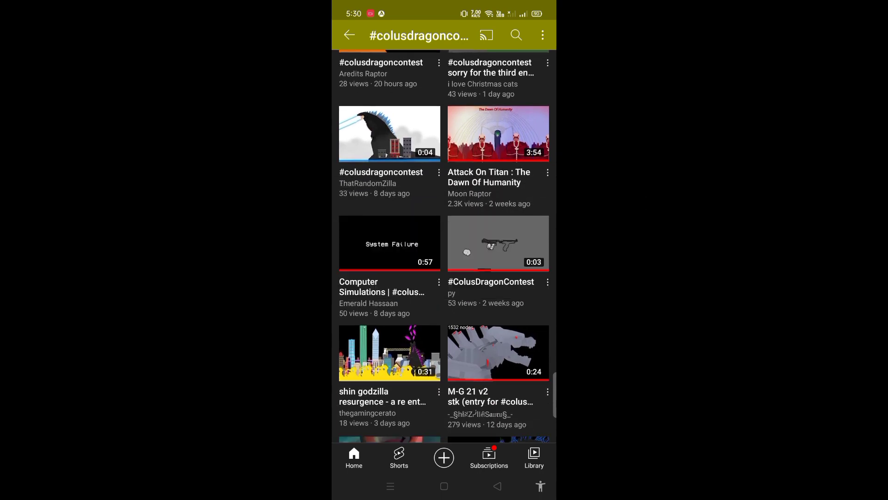
pyautogui.scroll(-3)
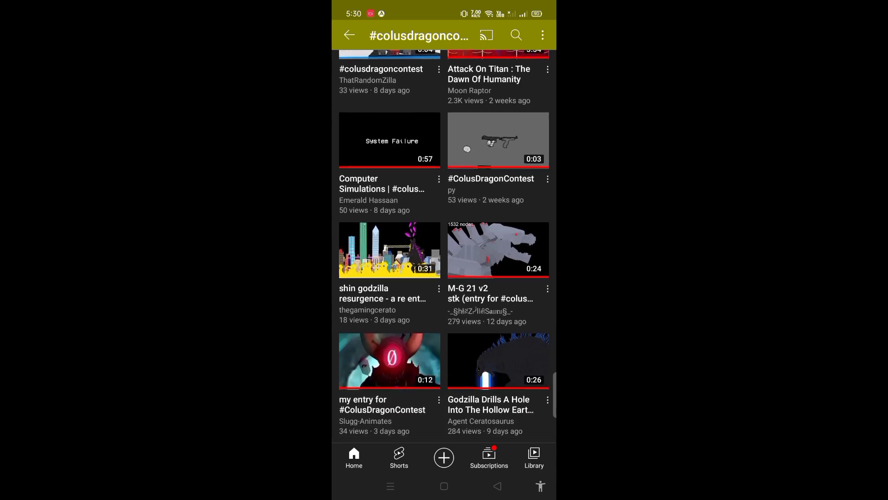
pyautogui.scroll(-3)
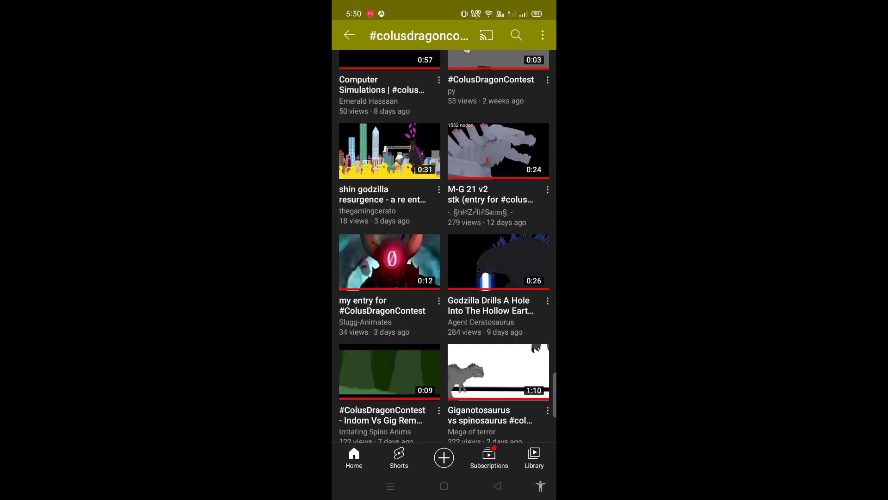
pyautogui.scroll(-3)
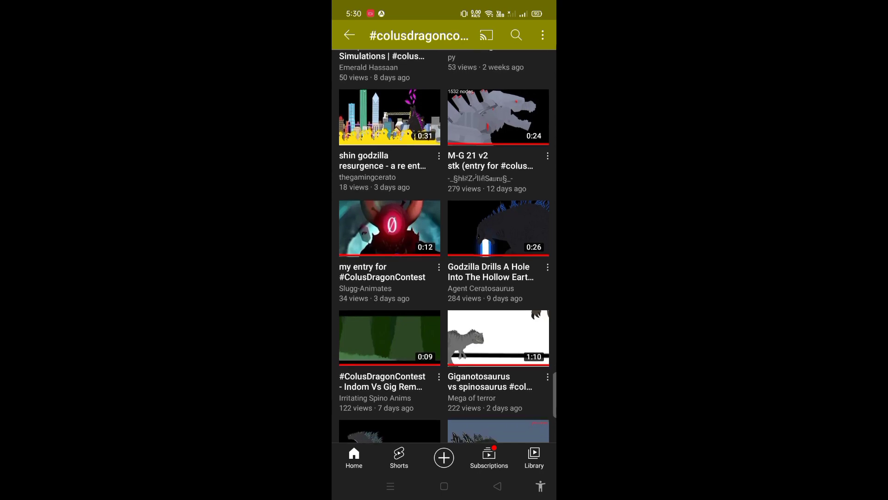
pyautogui.scroll(-3)
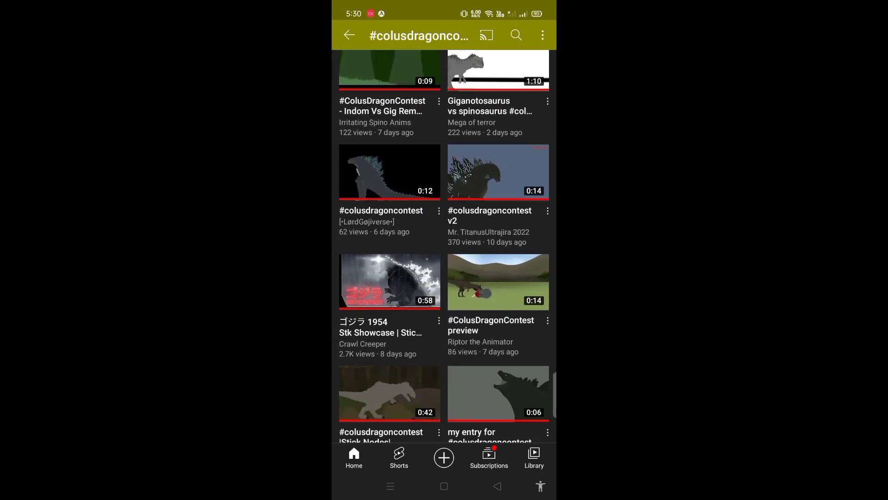
pyautogui.scroll(-3)
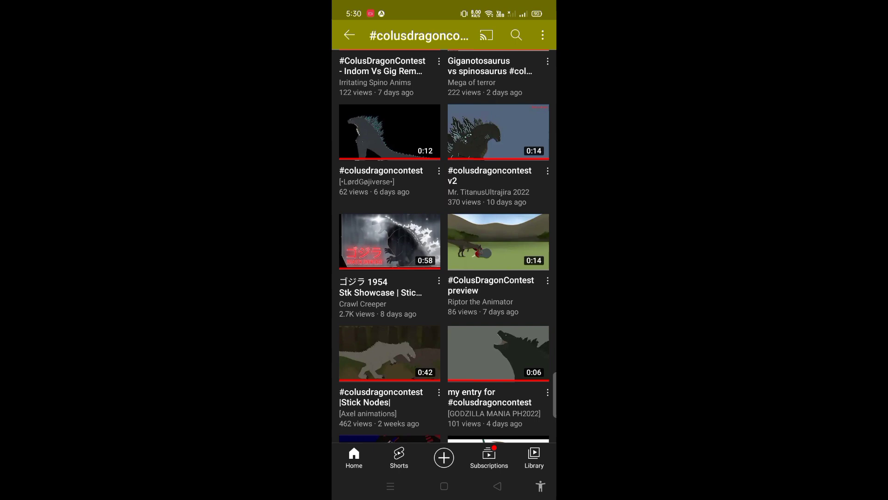
pyautogui.scroll(-3)
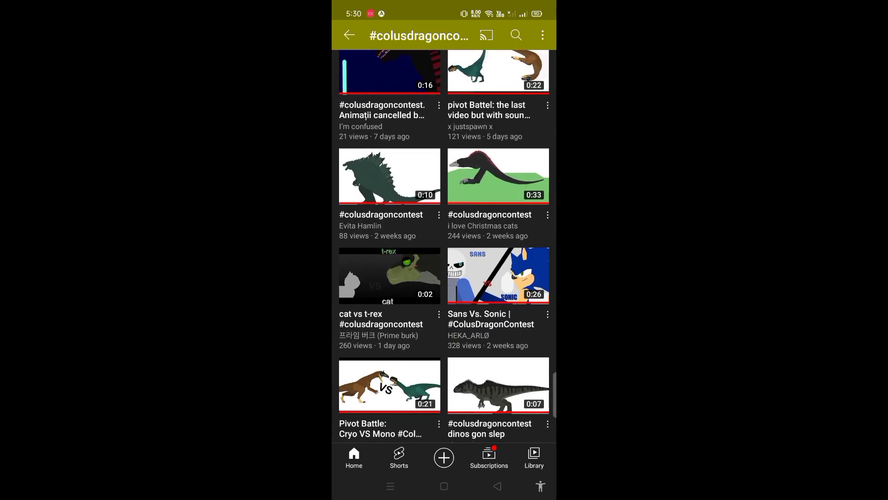
pyautogui.scroll(-3)
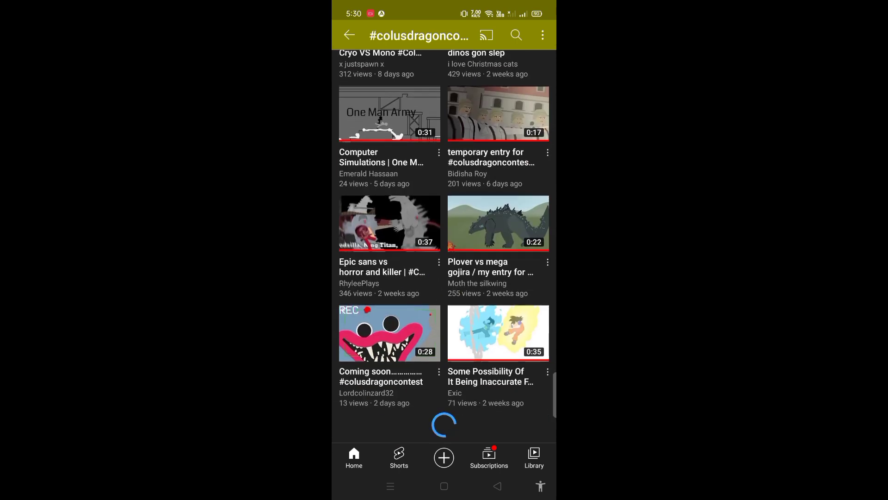
pyautogui.scroll(-3)
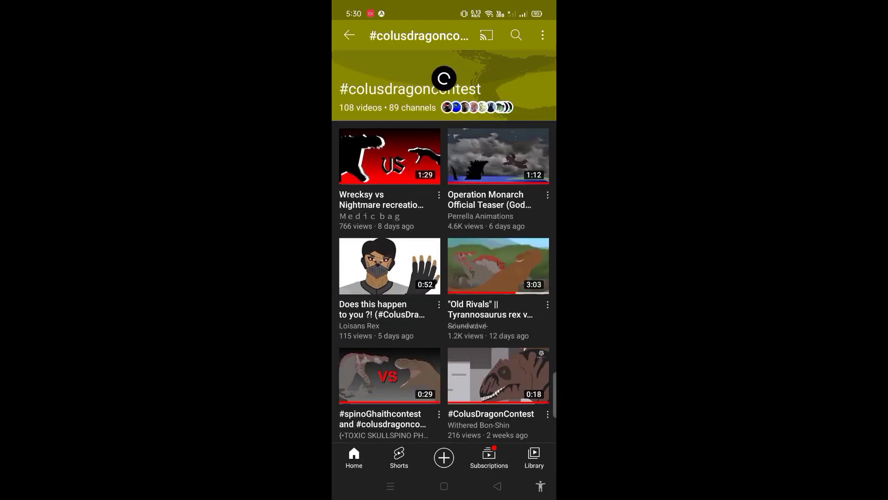
pyautogui.scroll(-3)
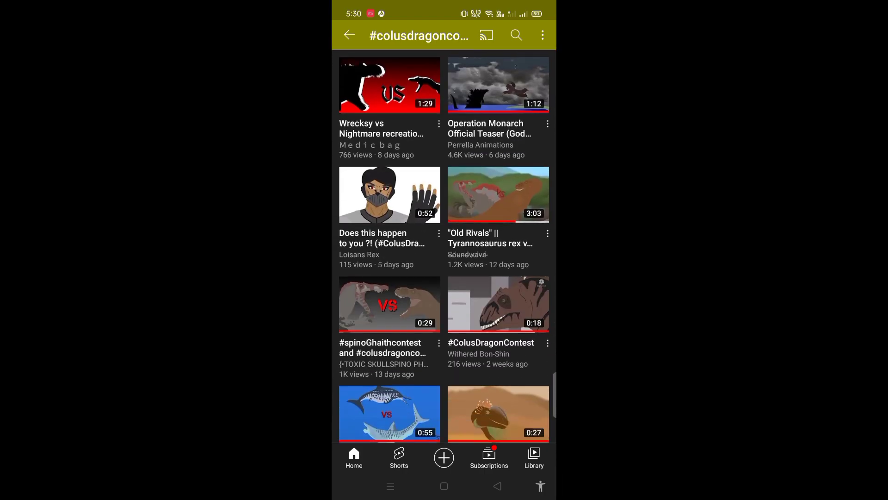
pyautogui.scroll(-3)
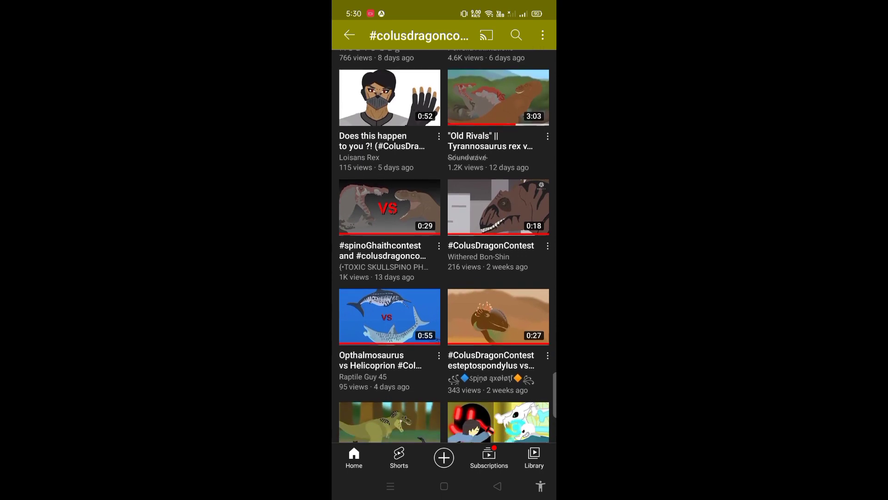
pyautogui.scroll(-3)
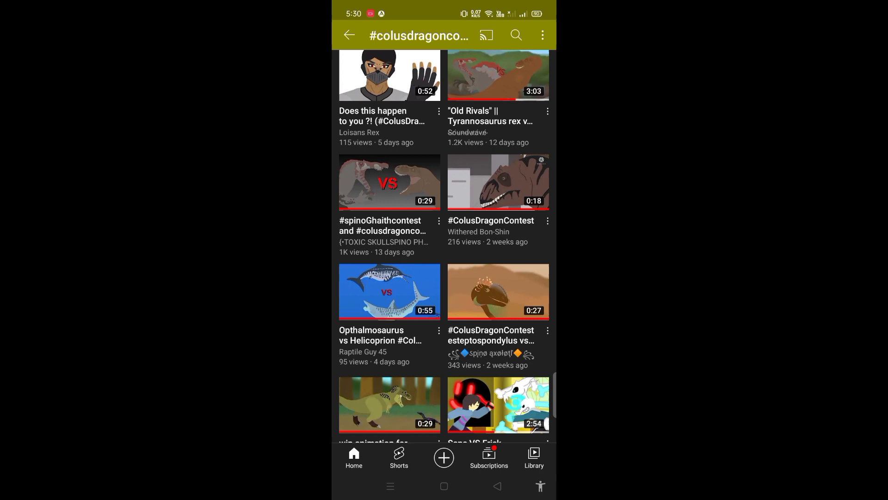
pyautogui.scroll(-3)
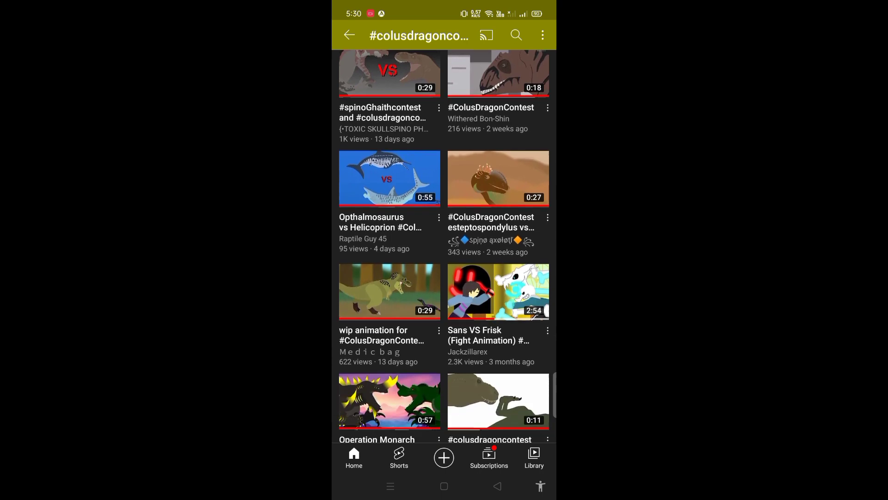
pyautogui.scroll(-3)
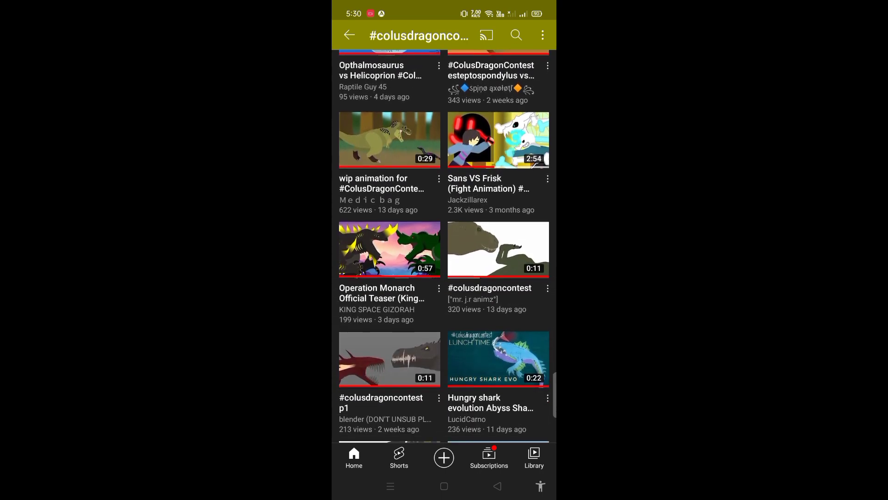
pyautogui.scroll(-3)
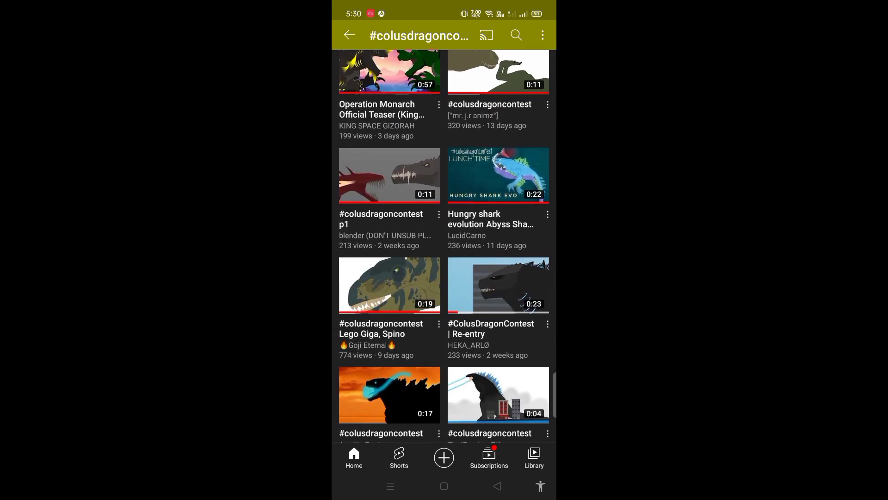
pyautogui.scroll(-3)
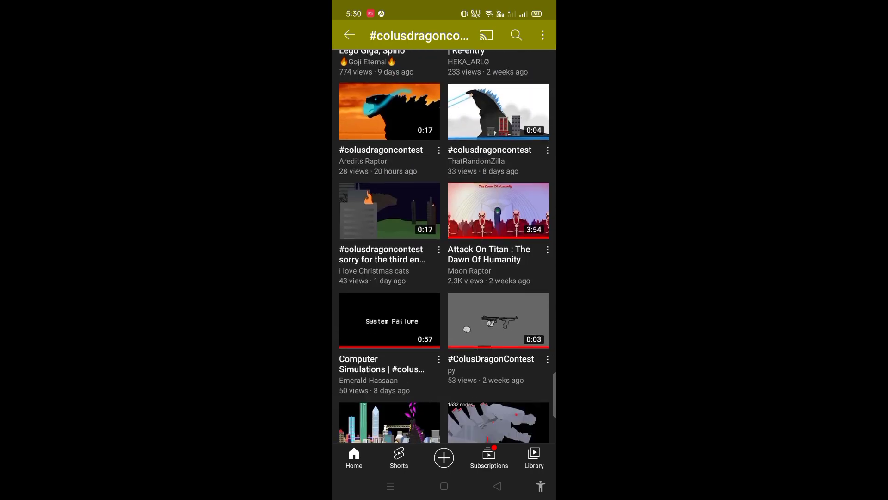
pyautogui.scroll(-3)
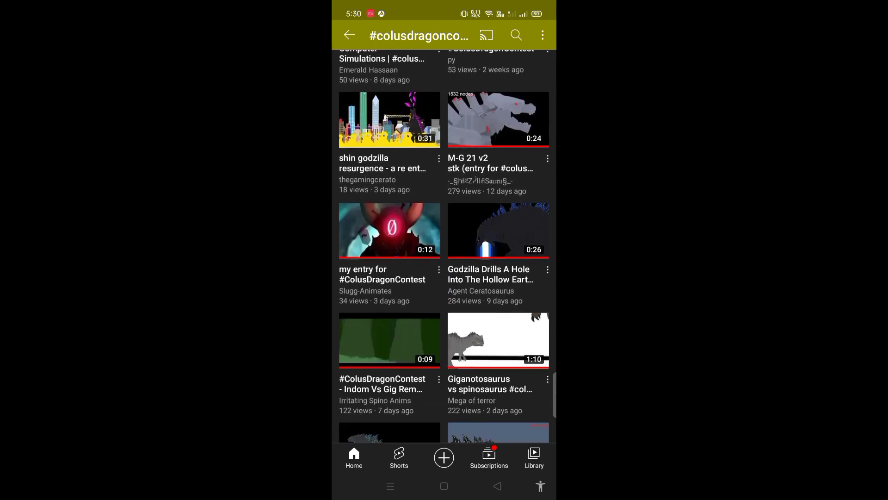
pyautogui.scroll(-3)
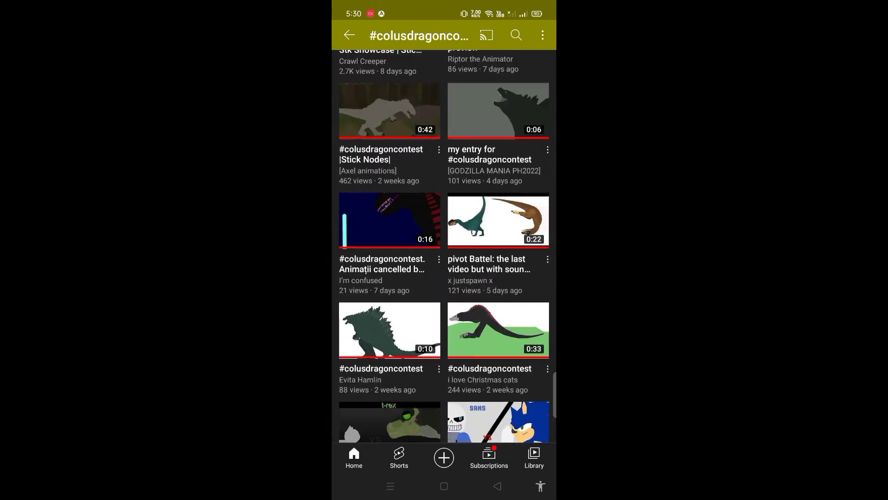
pyautogui.scroll(-3)
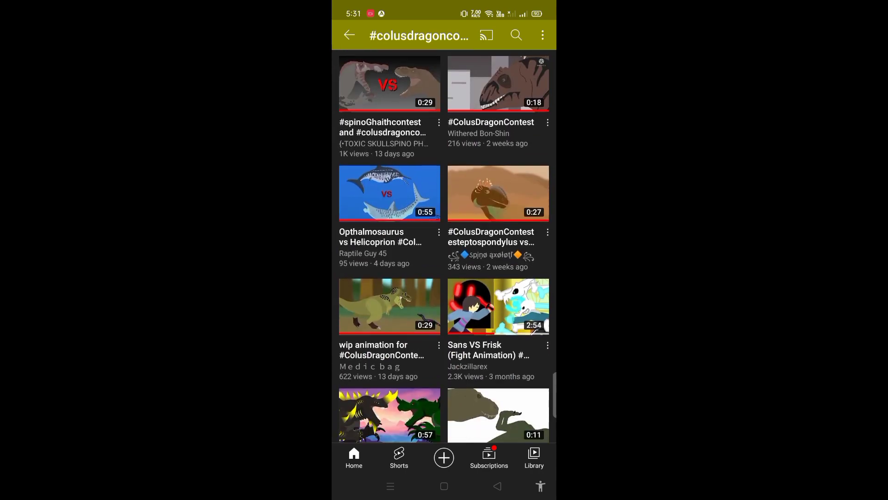
pyautogui.scroll(-3)
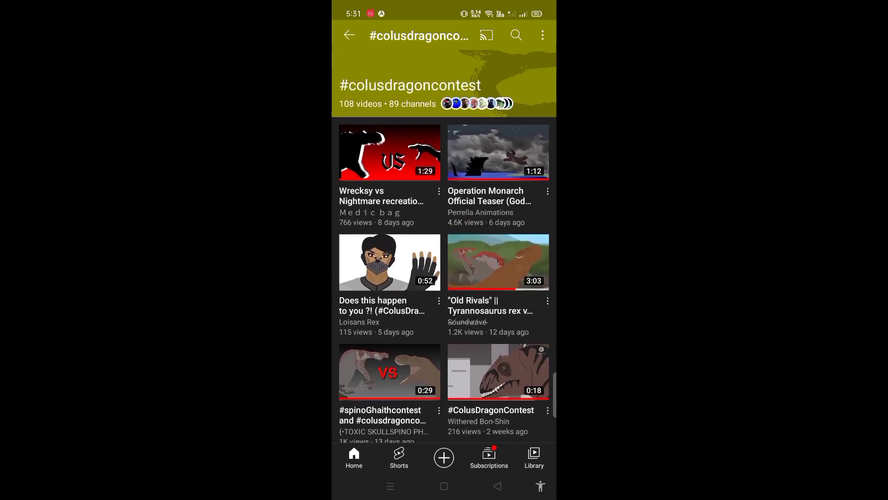
# Scroll the hashtag results to the #colusdragoncontest v2 entry and open its 11 comments.
pyautogui.scroll(-3)
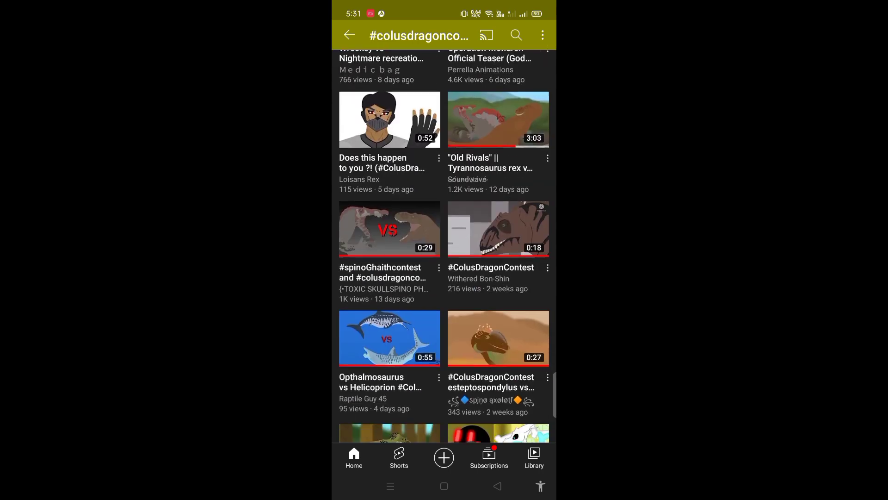
pyautogui.scroll(-3)
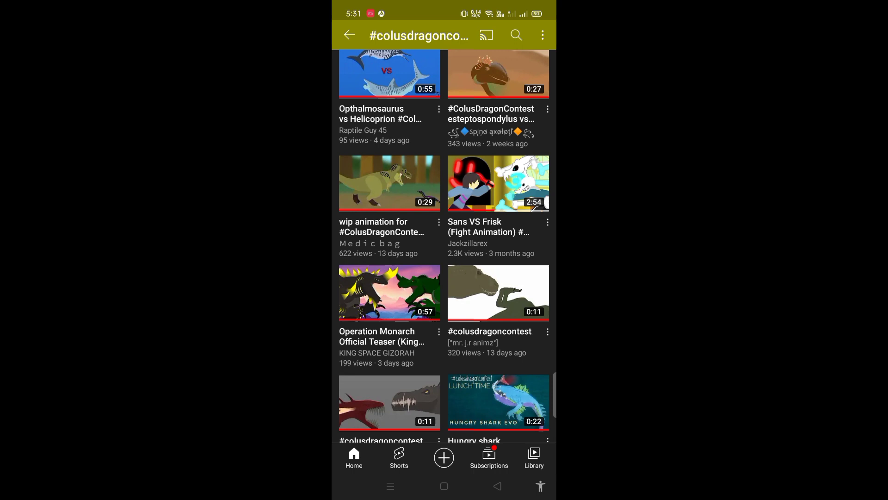
pyautogui.scroll(-3)
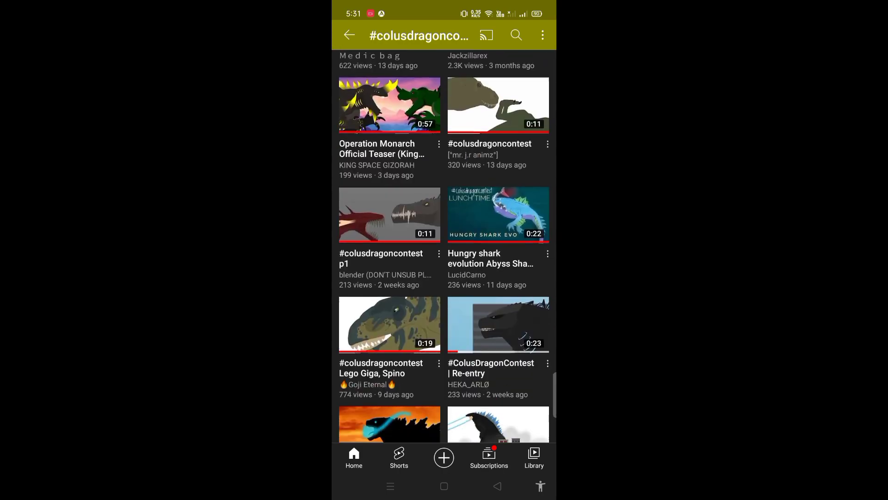
pyautogui.scroll(-3)
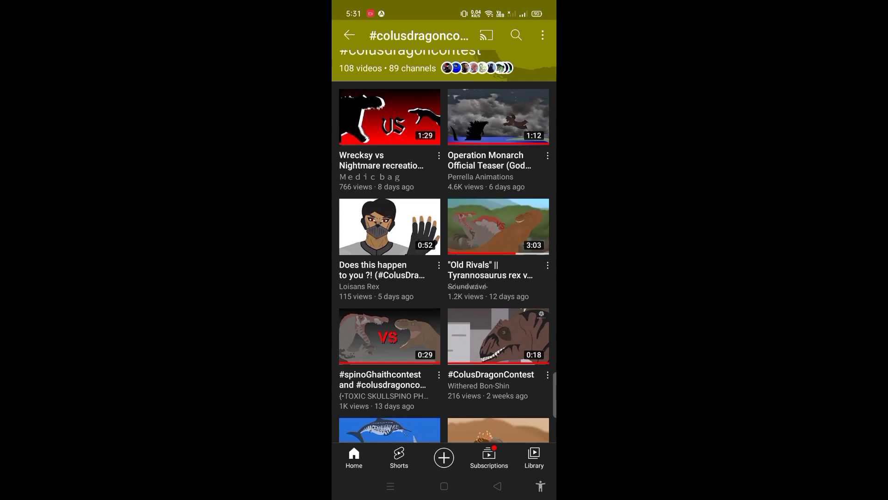
pyautogui.scroll(-3)
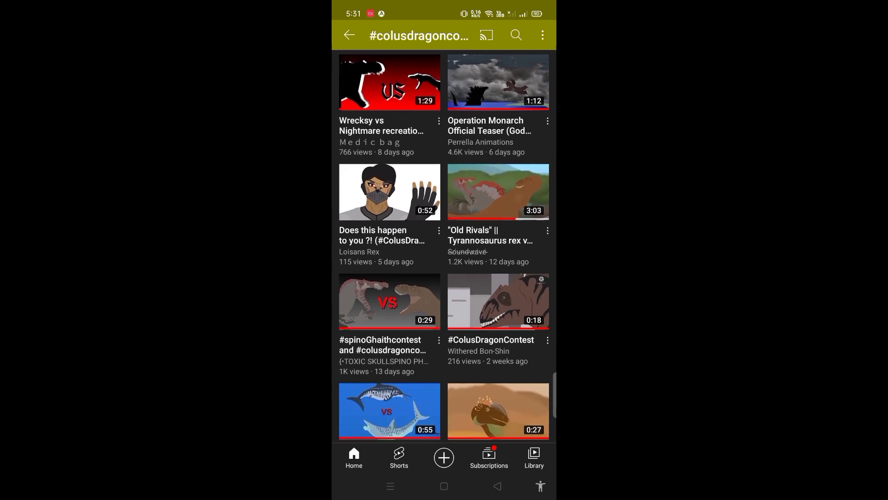
pyautogui.scroll(-3)
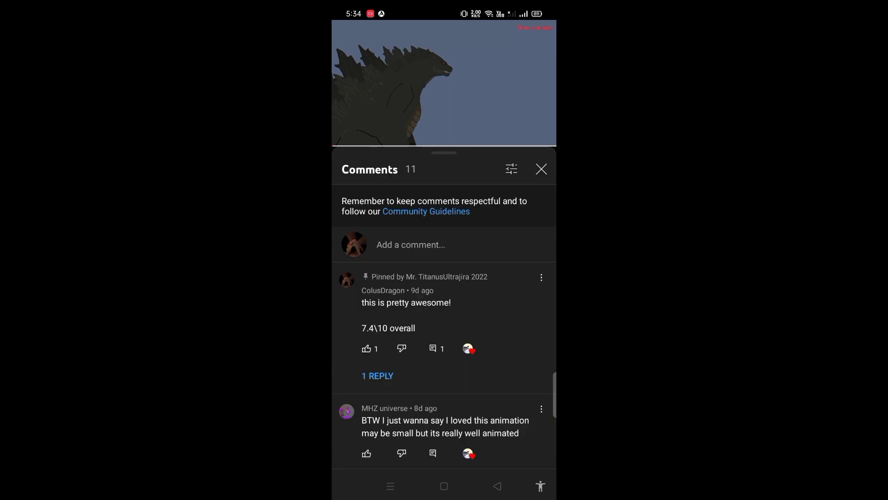
# Read through the v2 comments, close the panel, and go back to the Home feed.
pyautogui.scroll(-3)
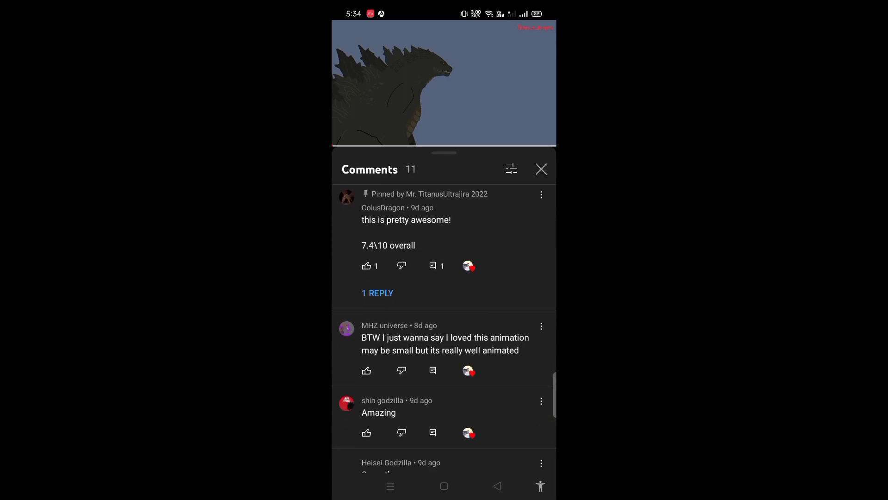
pyautogui.scroll(-3)
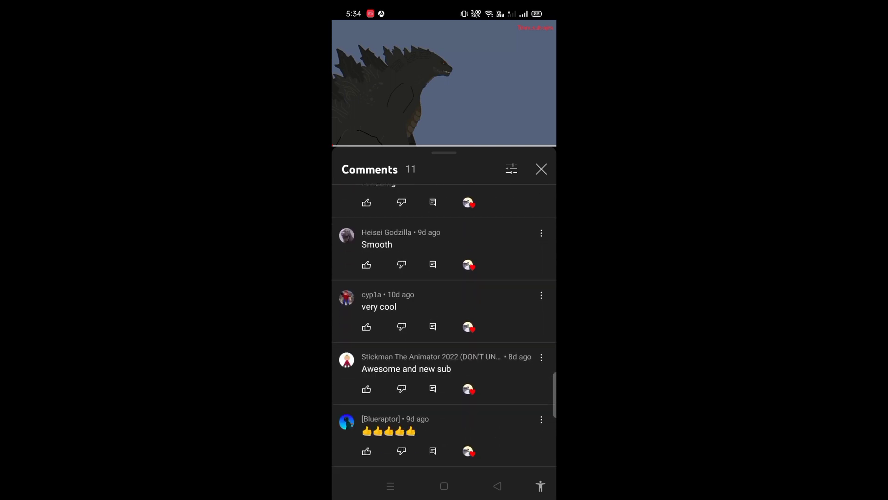
pyautogui.scroll(-3)
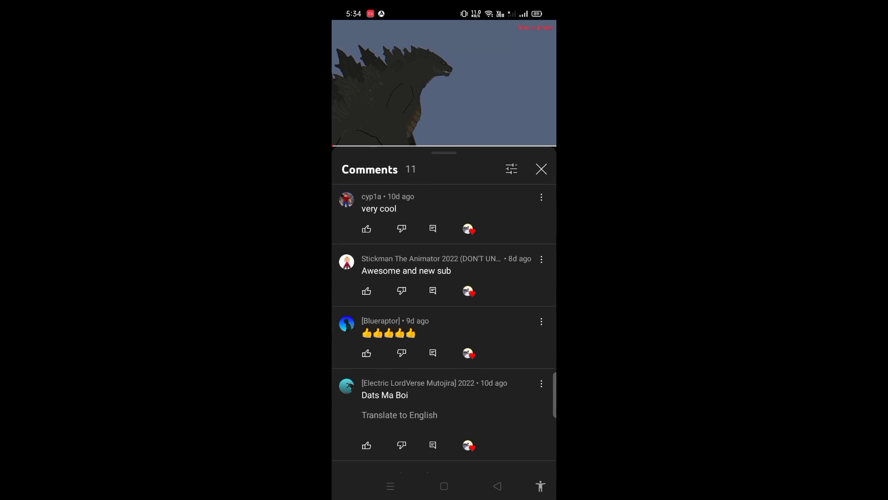
pyautogui.scroll(-3)
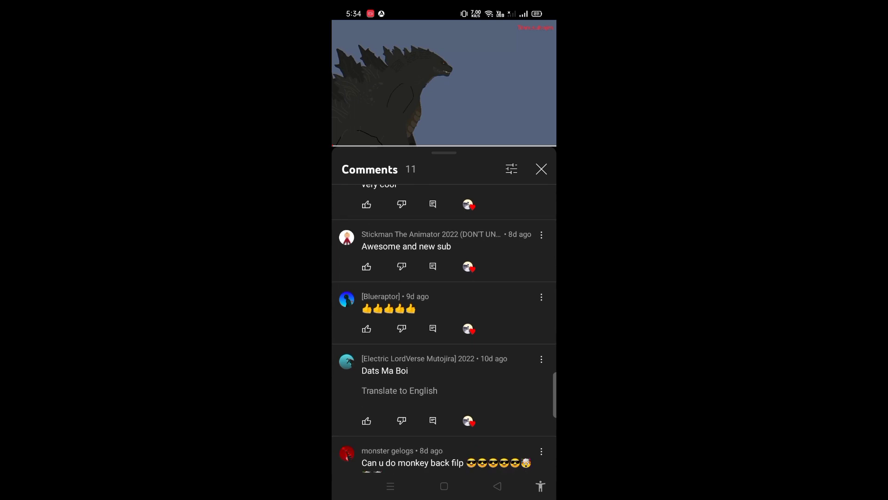
pyautogui.click(542, 169)
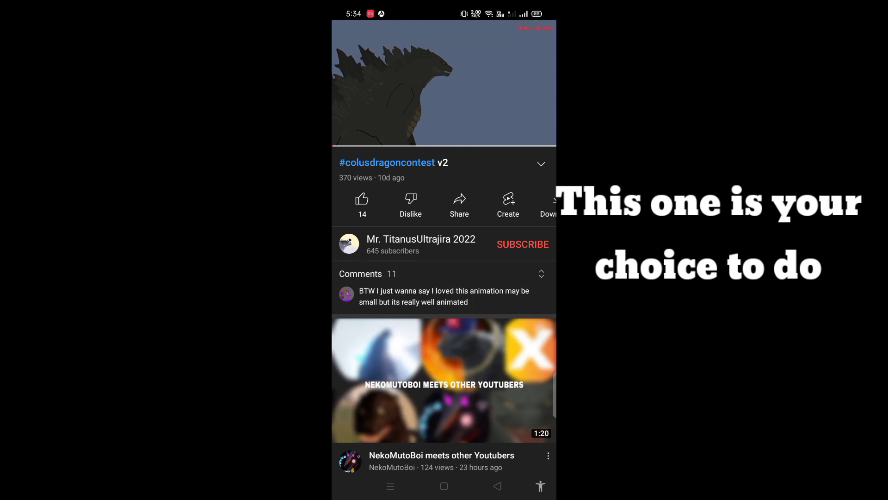
pyautogui.click(360, 273)
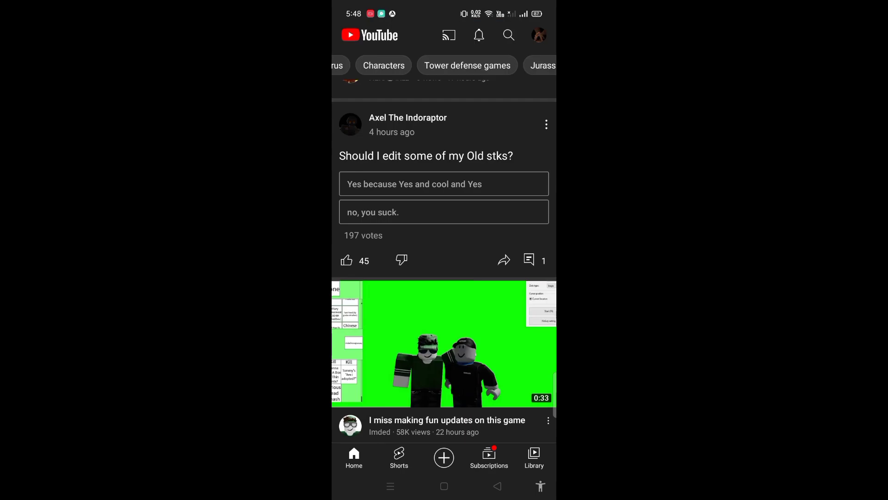
# Scroll the Home feed down to videos like "gru touches spike" and an Attack On Titan opening.
pyautogui.scroll(-3)
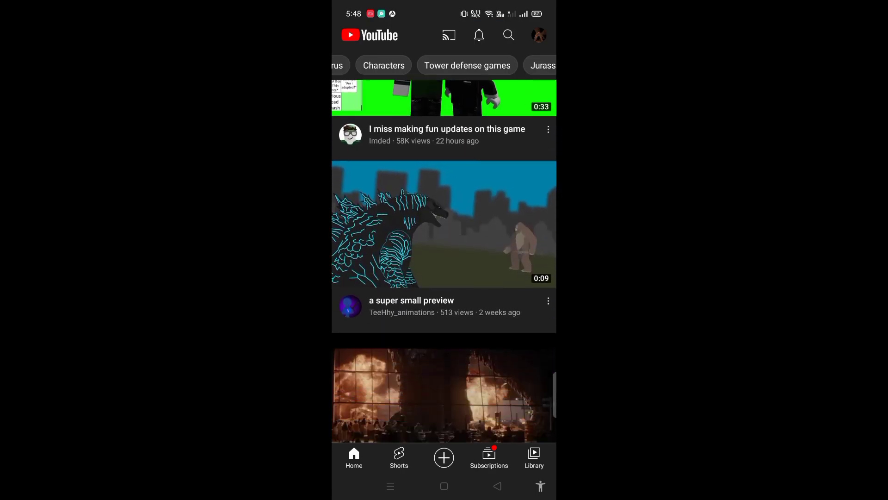
pyautogui.scroll(-3)
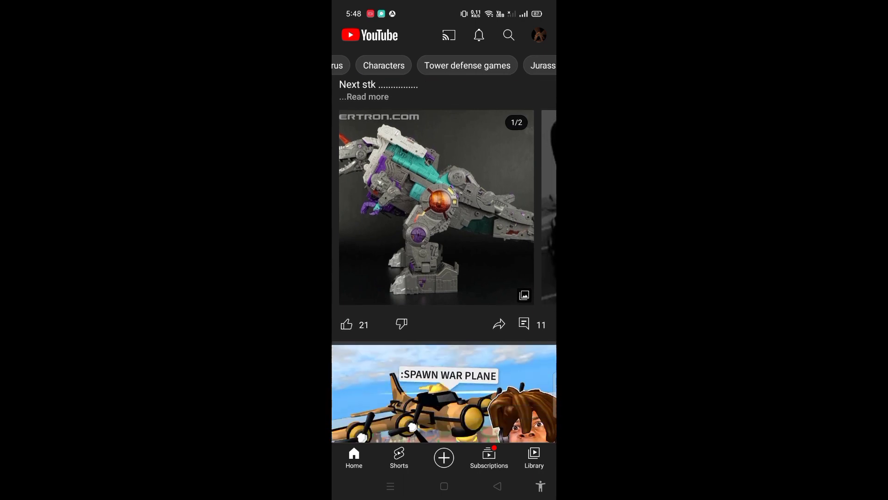
pyautogui.scroll(-3)
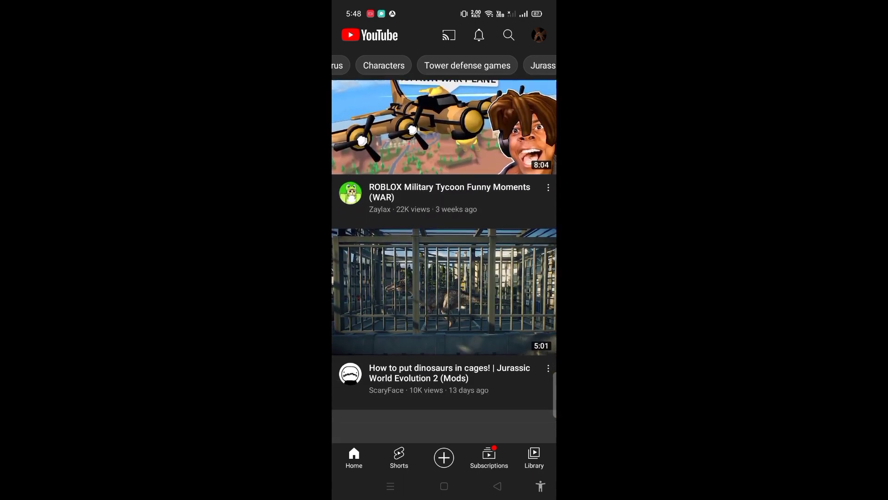
pyautogui.scroll(-3)
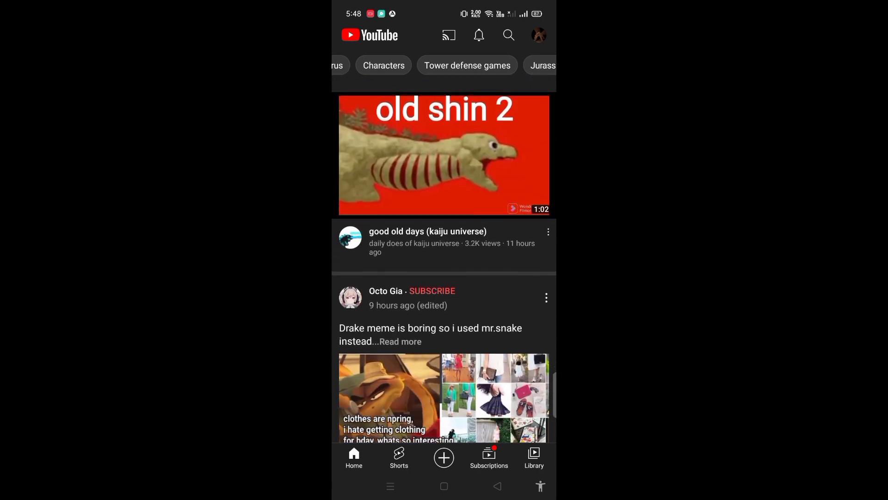
pyautogui.scroll(-3)
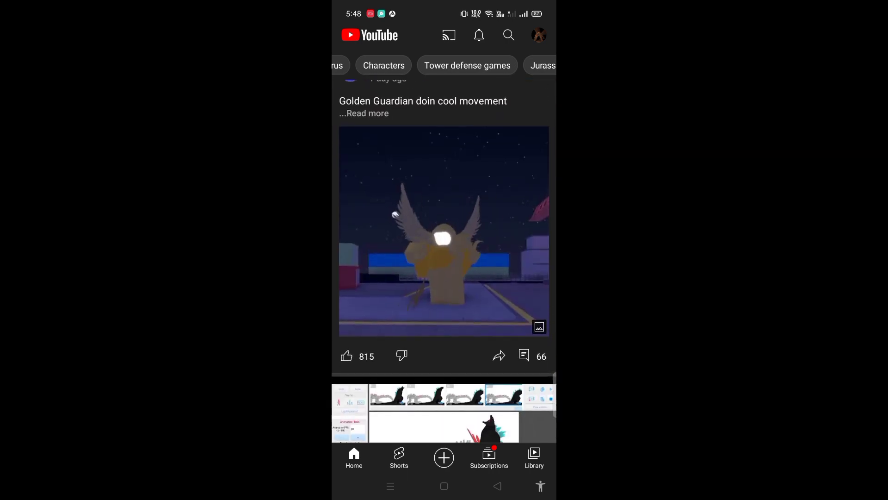
pyautogui.scroll(-3)
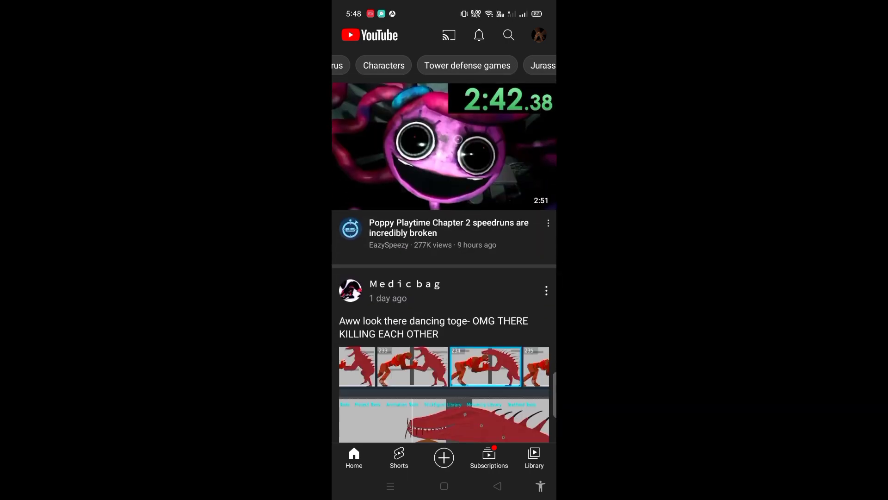
pyautogui.scroll(-3)
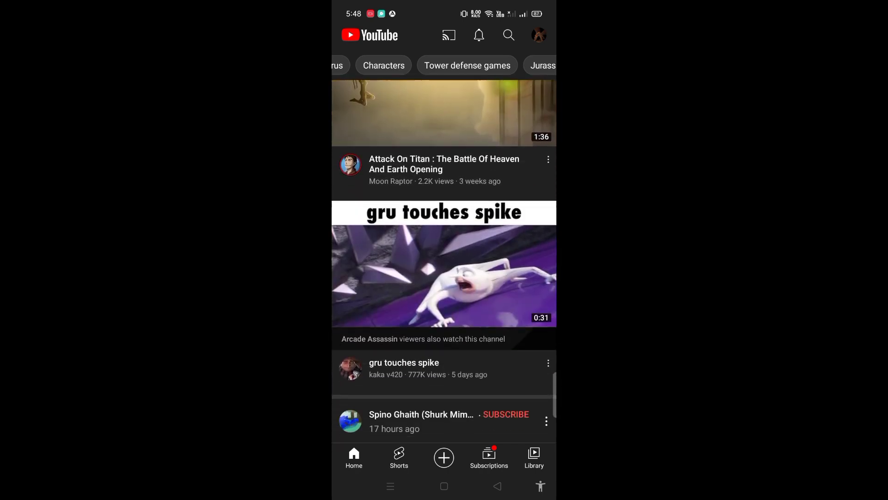